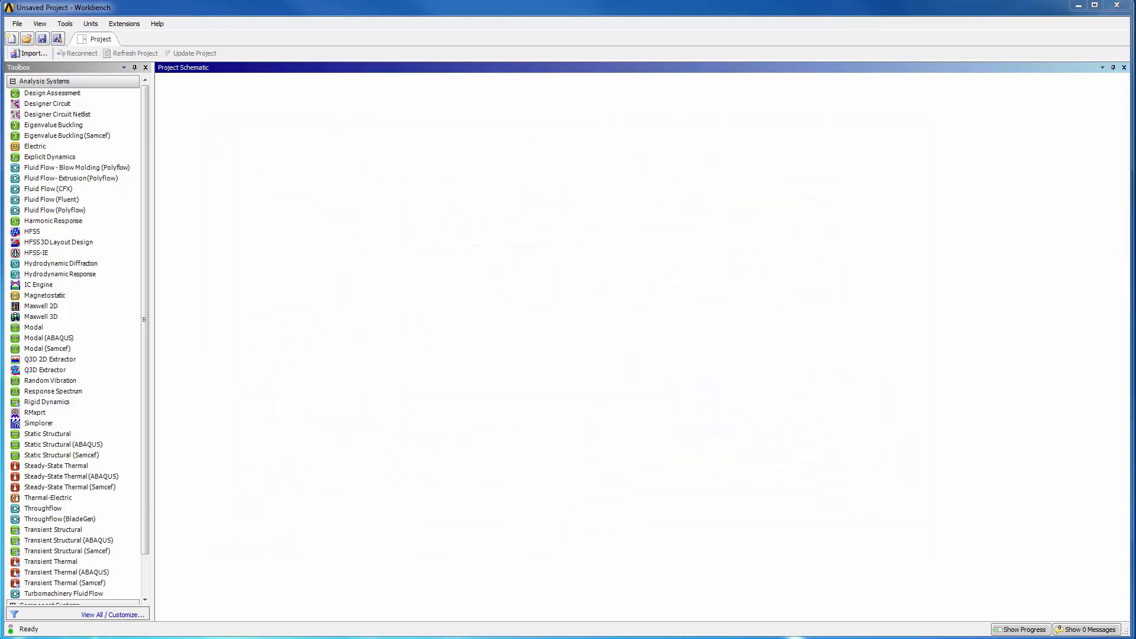
# Import Ex_12_3_MaxwellTransient_Fluent_Coupling.mxwl as a Maxwell Project File into the schematic.
pyautogui.click(15, 24)
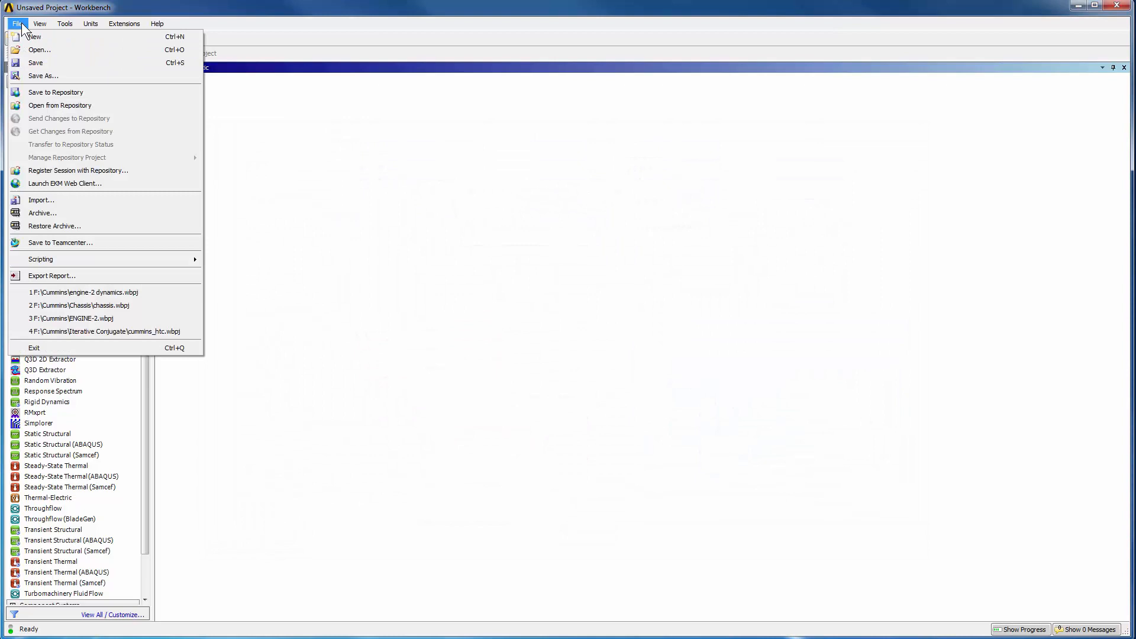
pyautogui.click(40, 199)
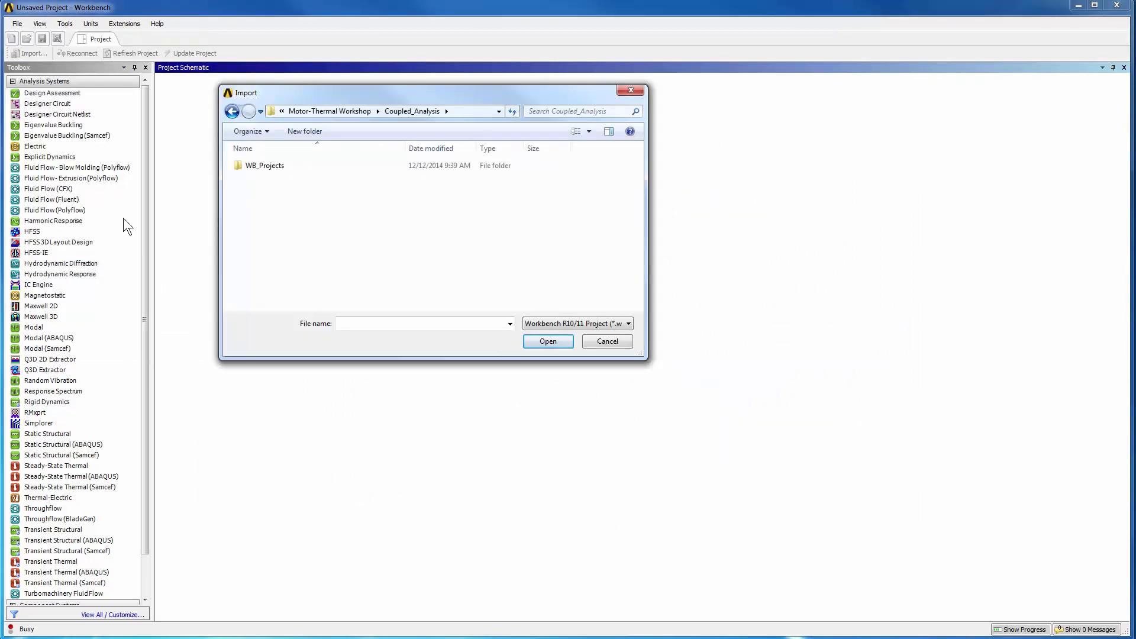
pyautogui.click(628, 323)
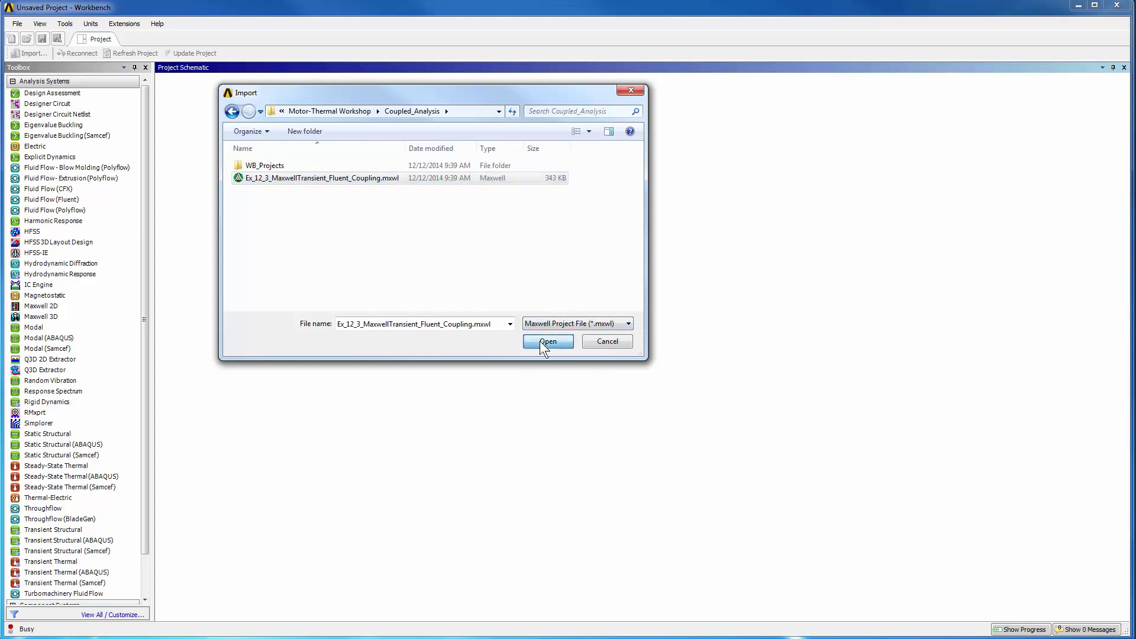
pyautogui.click(548, 341)
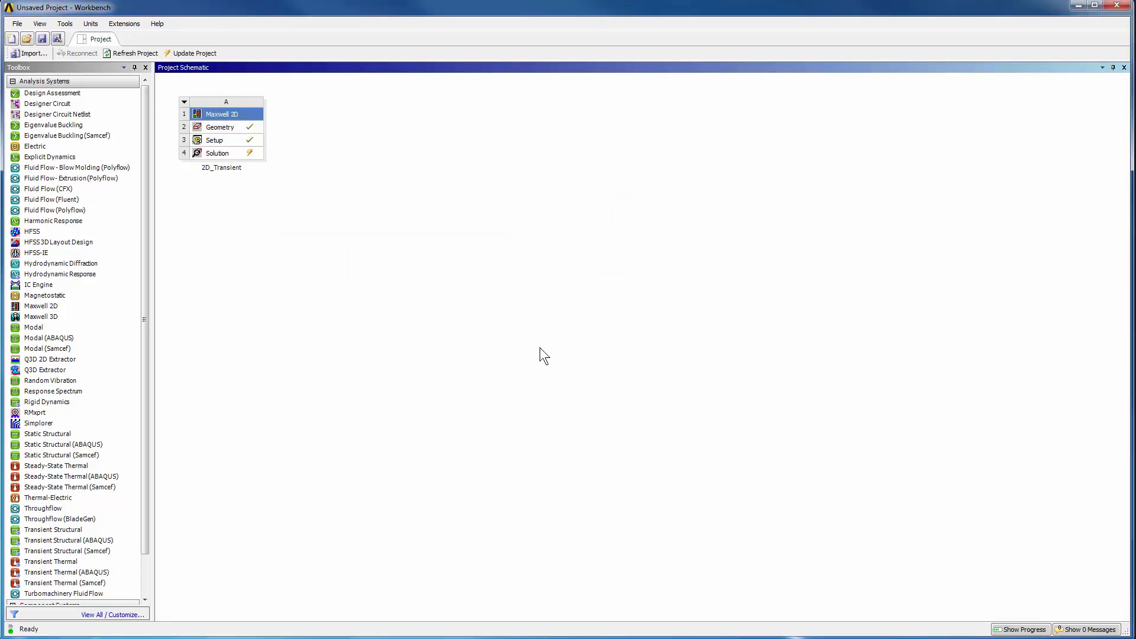
# Launch Maxwell on the 2D_Transient design, expand its tree and reach the NdFe35 sheet group.
pyautogui.click(216, 153)
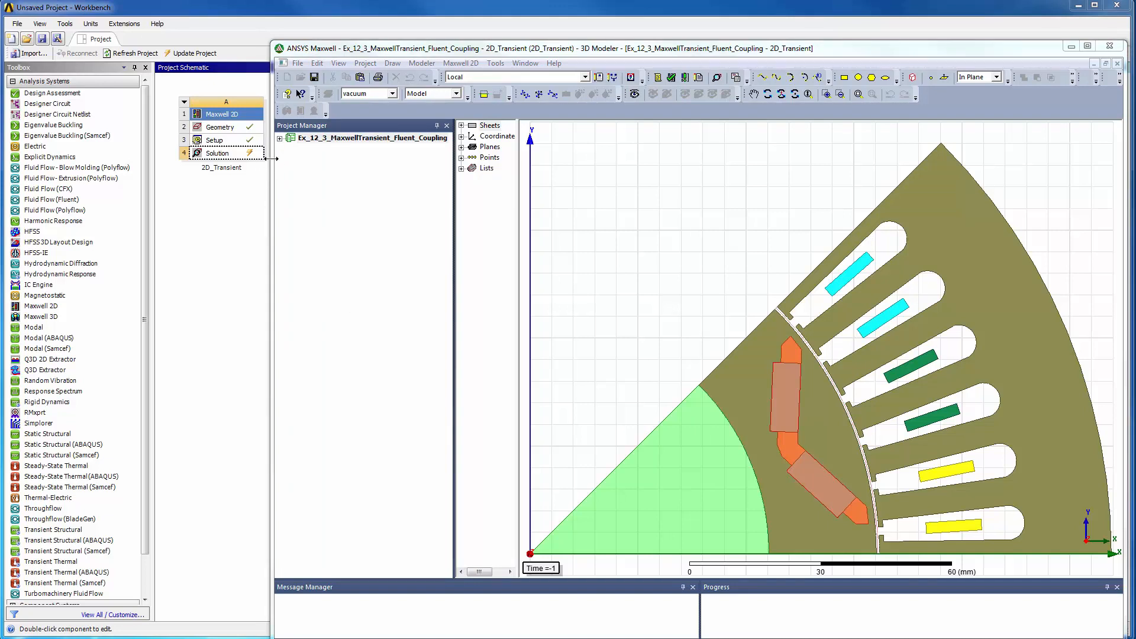
pyautogui.click(279, 138)
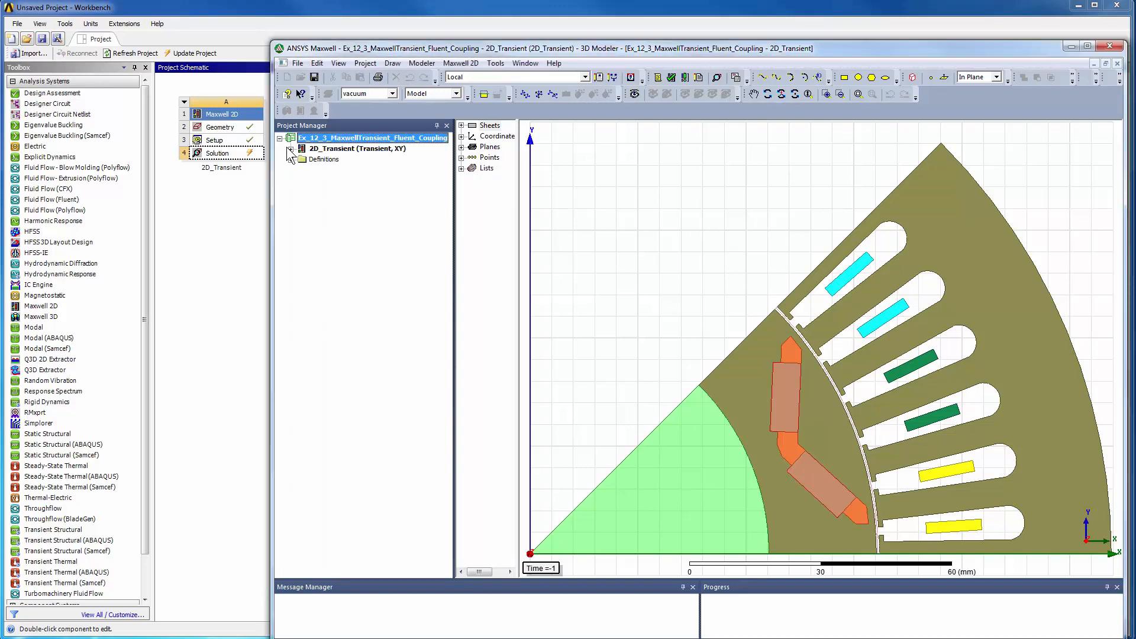
pyautogui.click(290, 150)
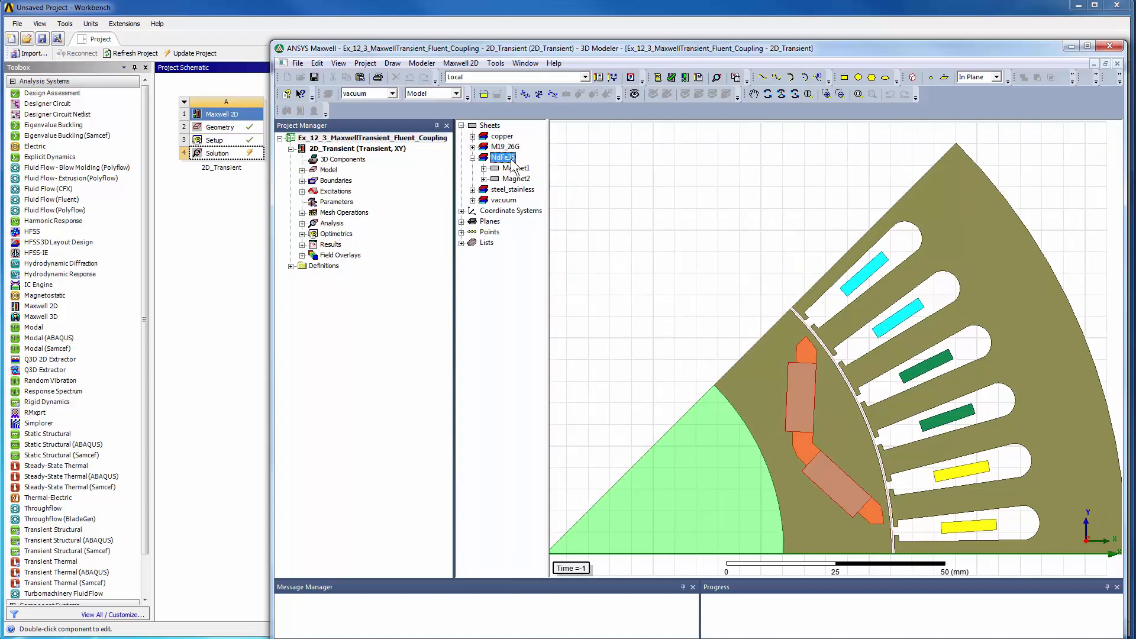
pyautogui.rightClick(502, 157)
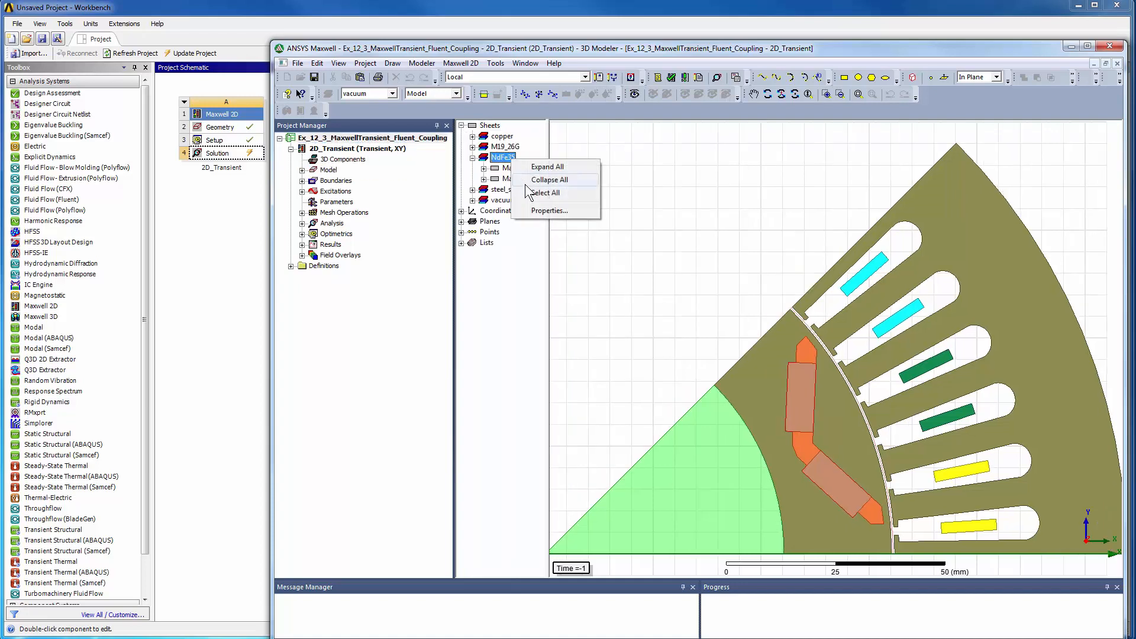
# Enable thermal modifiers on NdFe35 and enter the relative permeability temperature expression.
pyautogui.click(549, 211)
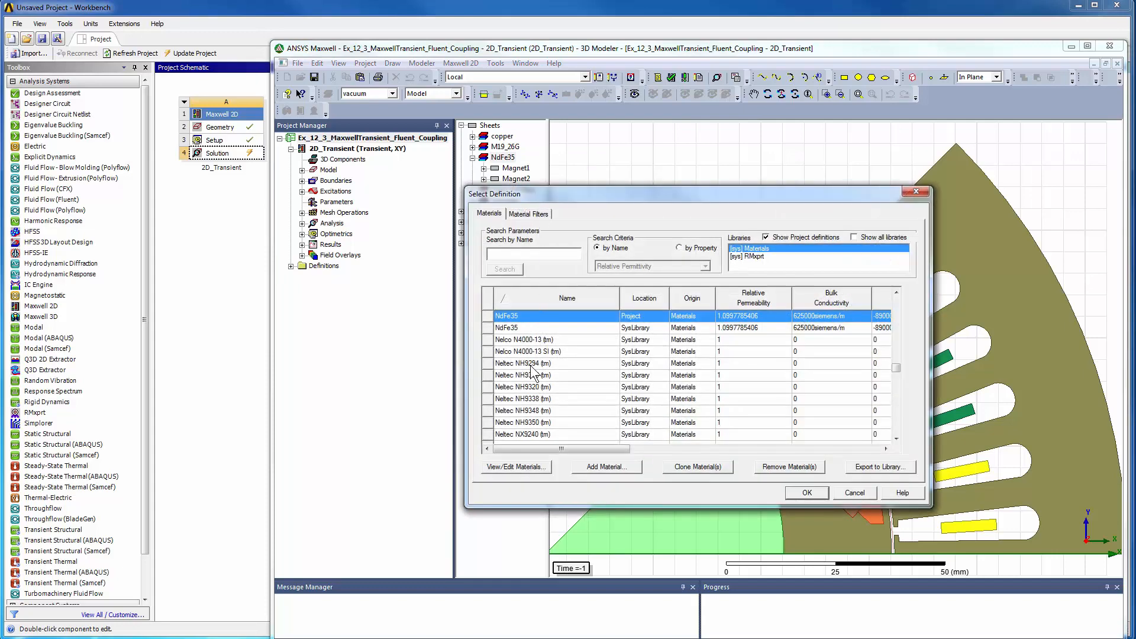
pyautogui.click(515, 467)
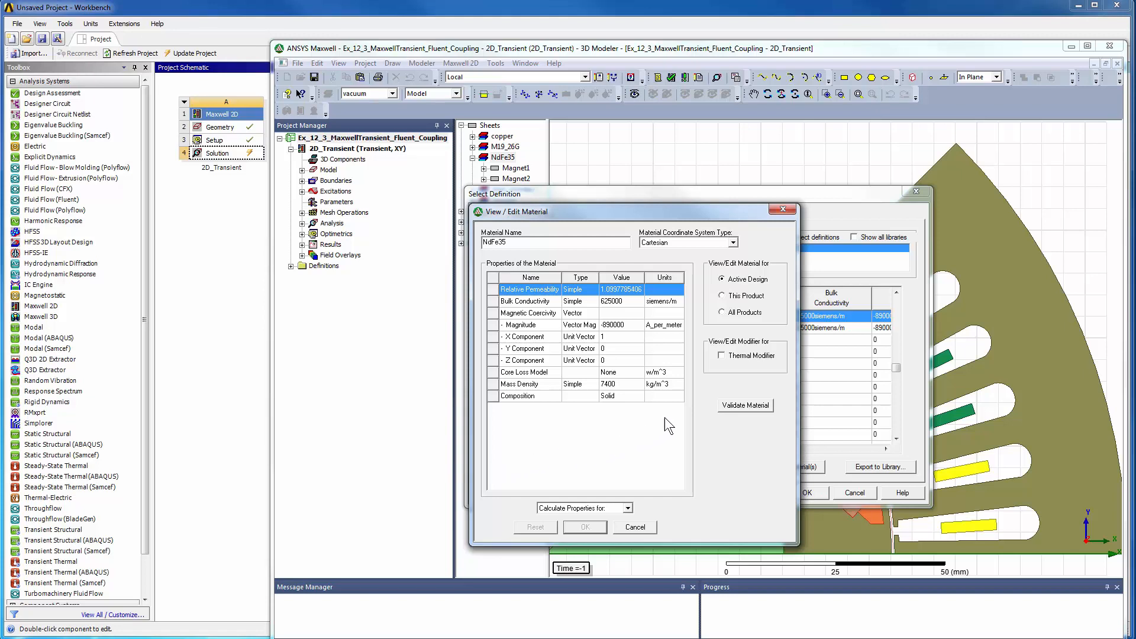
pyautogui.click(722, 356)
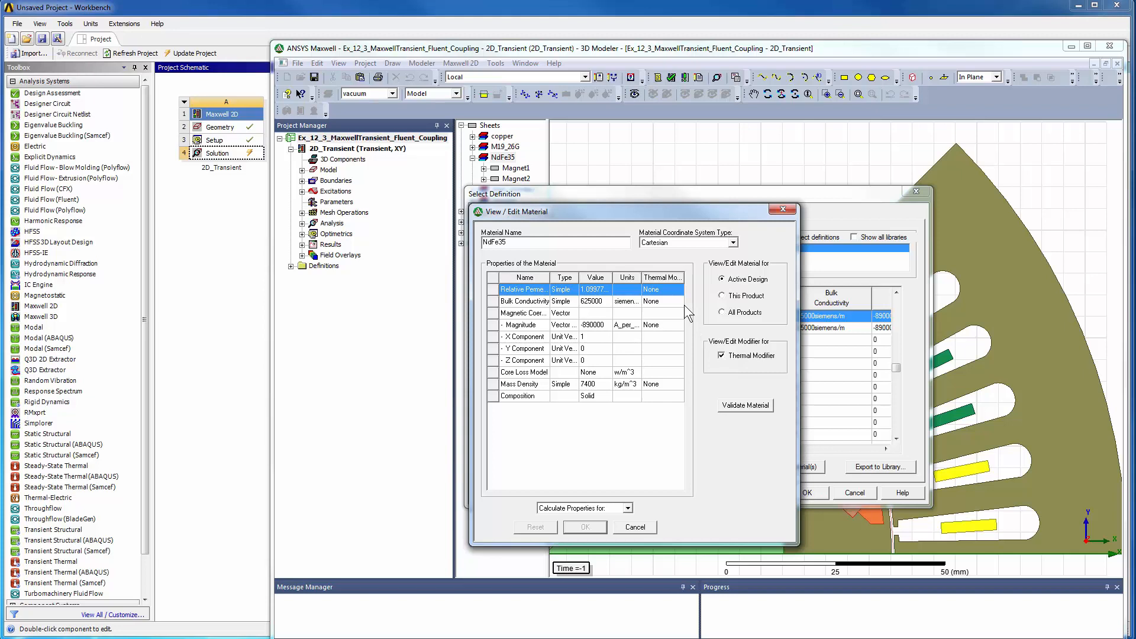
pyautogui.click(659, 289)
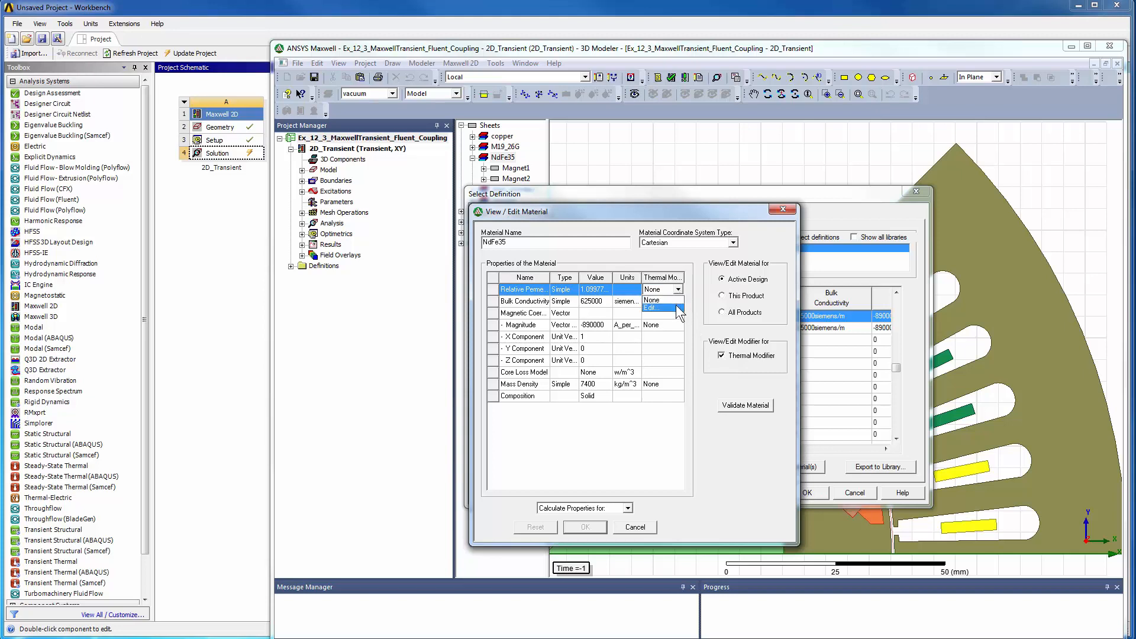
pyautogui.click(651, 307)
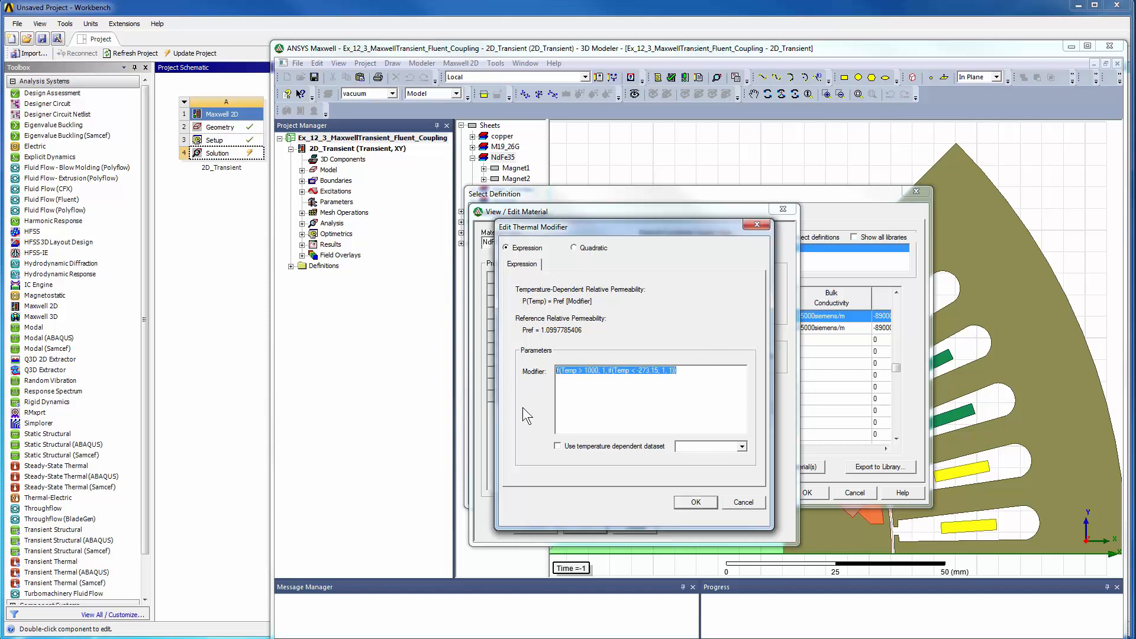
pyautogui.write('1')
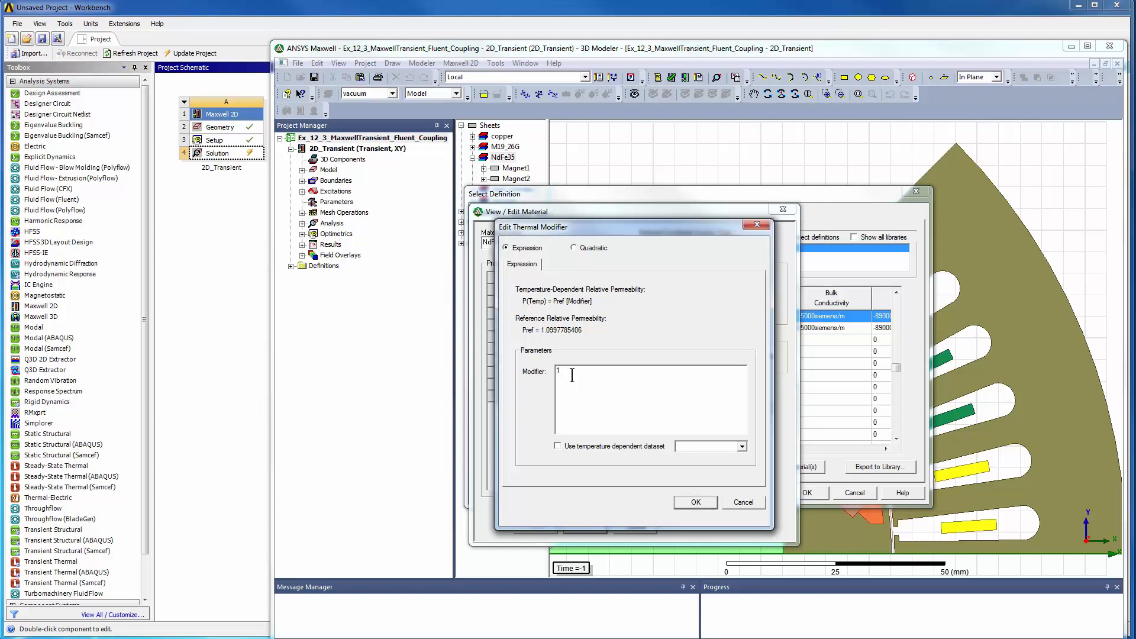
pyautogui.write('-0.00')
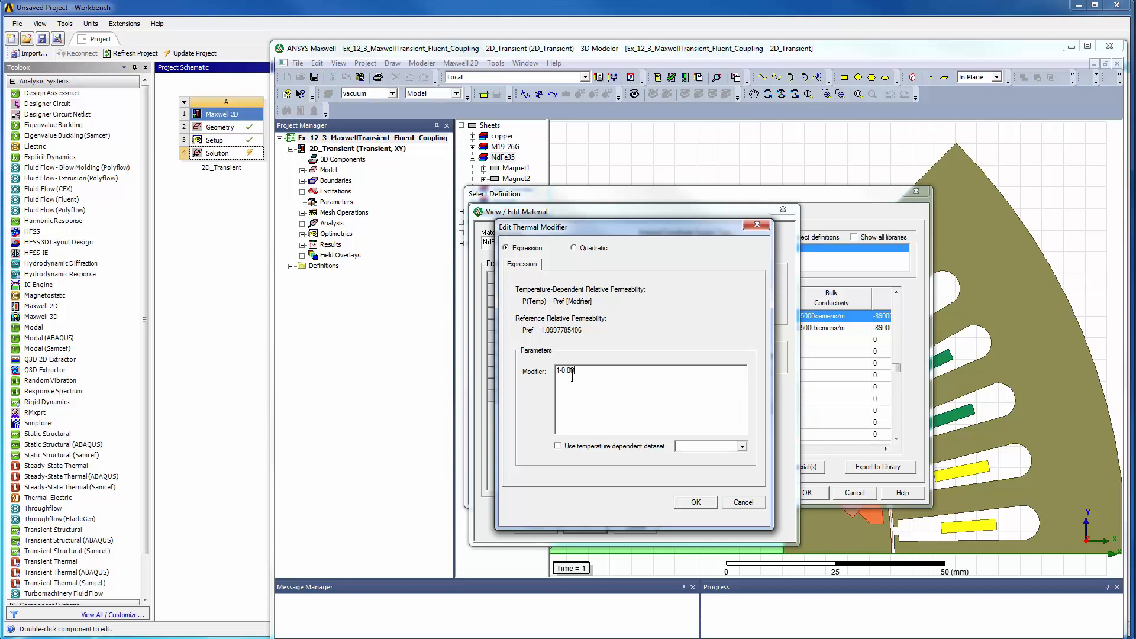
pyautogui.write('811')
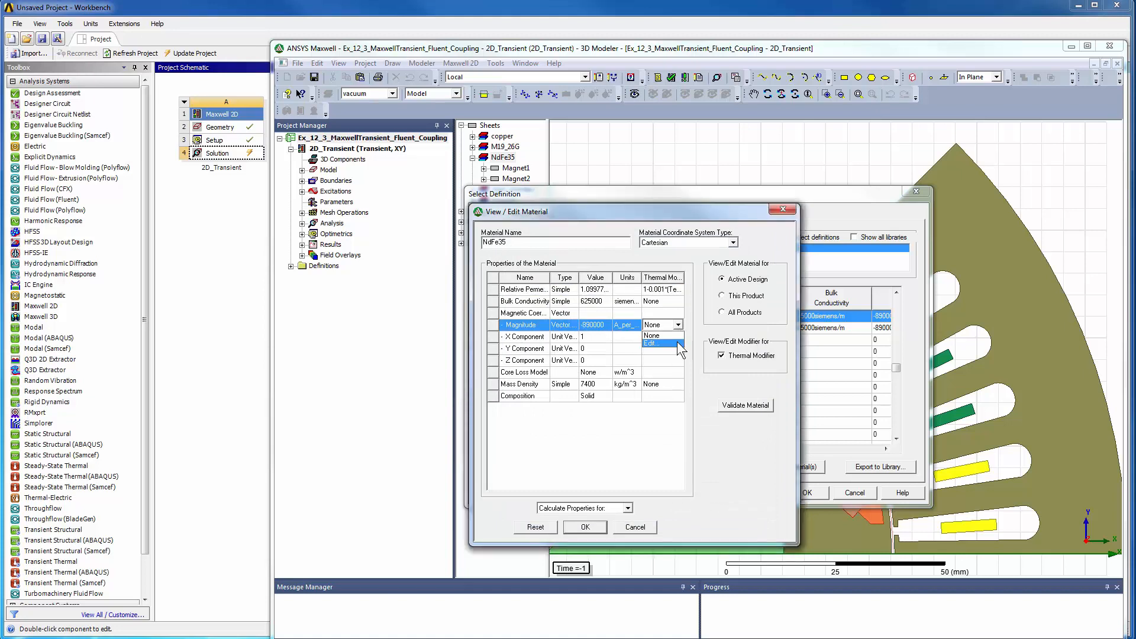
# Set the coercivity magnitude modifier to 1-0.0028*(Temp-22) and confirm it.
pyautogui.click(656, 345)
pyautogui.write('1-0.0028*(Temp-22)')
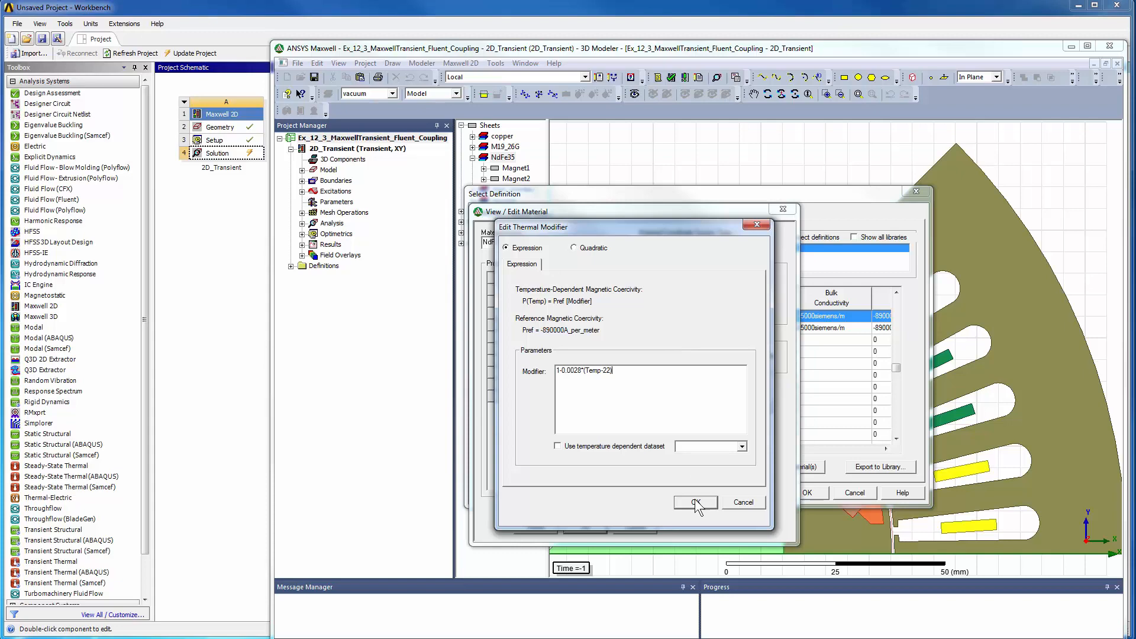
pyautogui.click(694, 503)
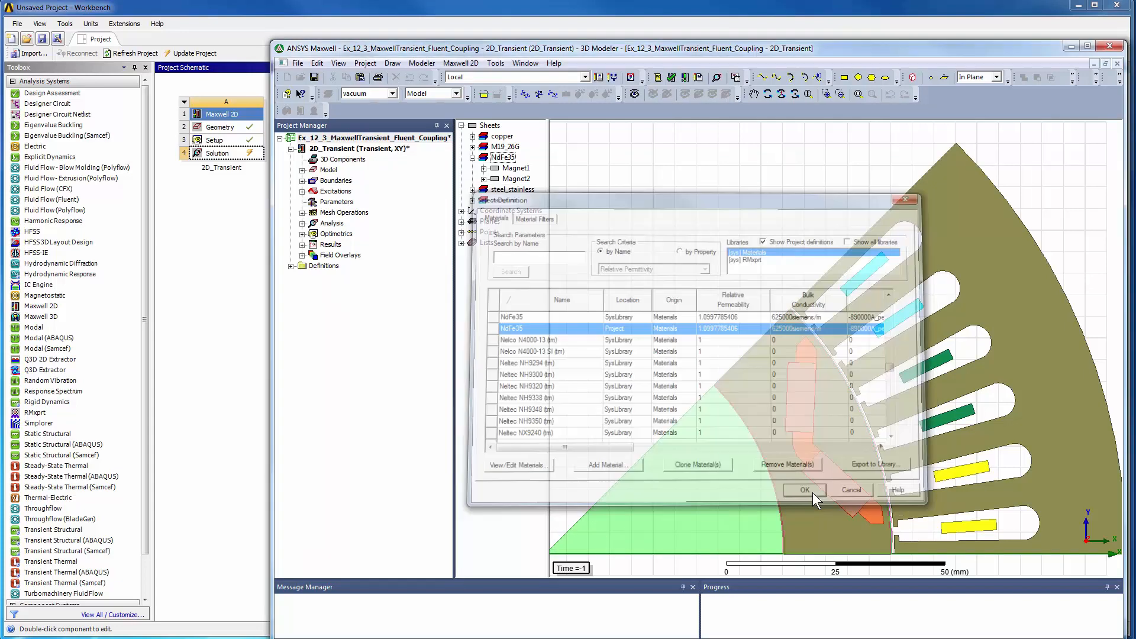
# Accept the NdFe35 definition and review the Master1, Slave1 and ZeroFlux boundaries.
pyautogui.click(805, 490)
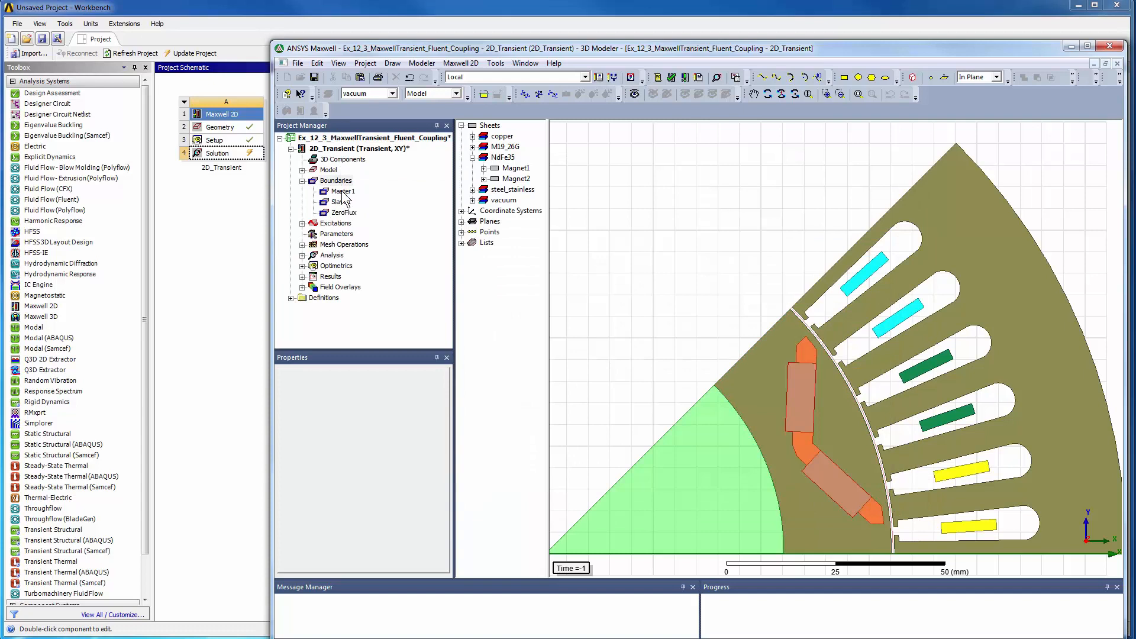
pyautogui.click(341, 190)
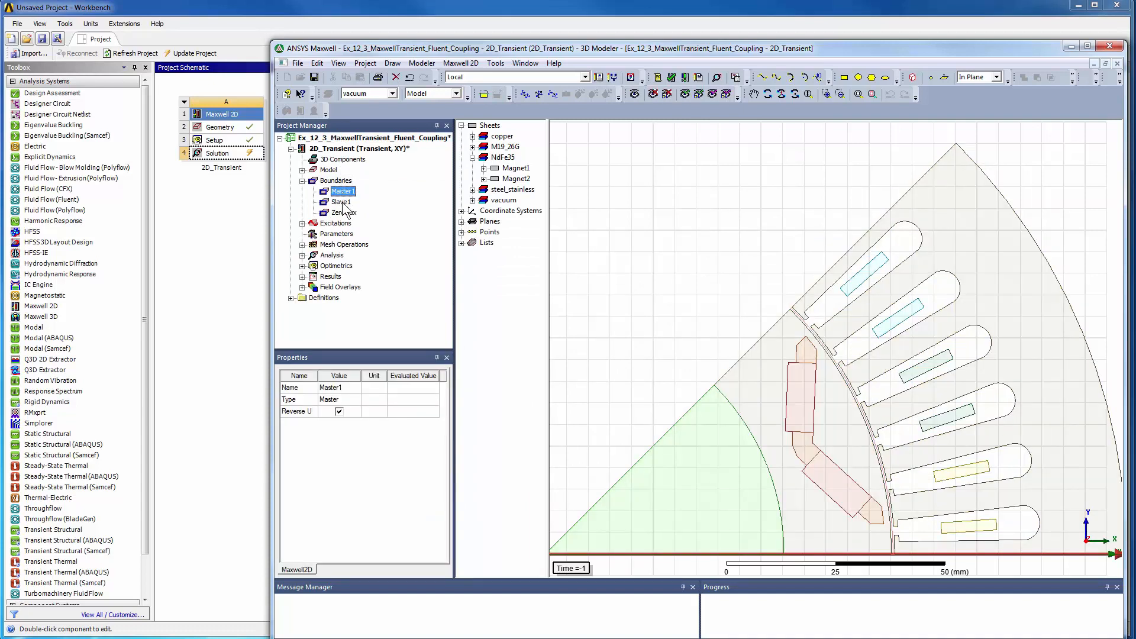
pyautogui.click(341, 201)
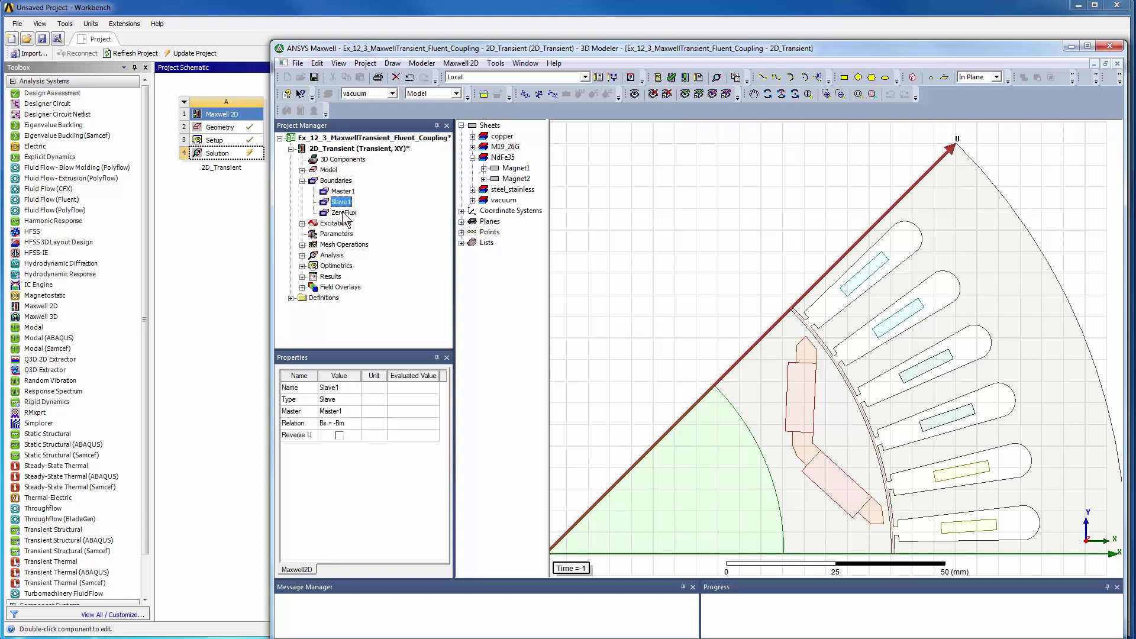
pyautogui.click(344, 212)
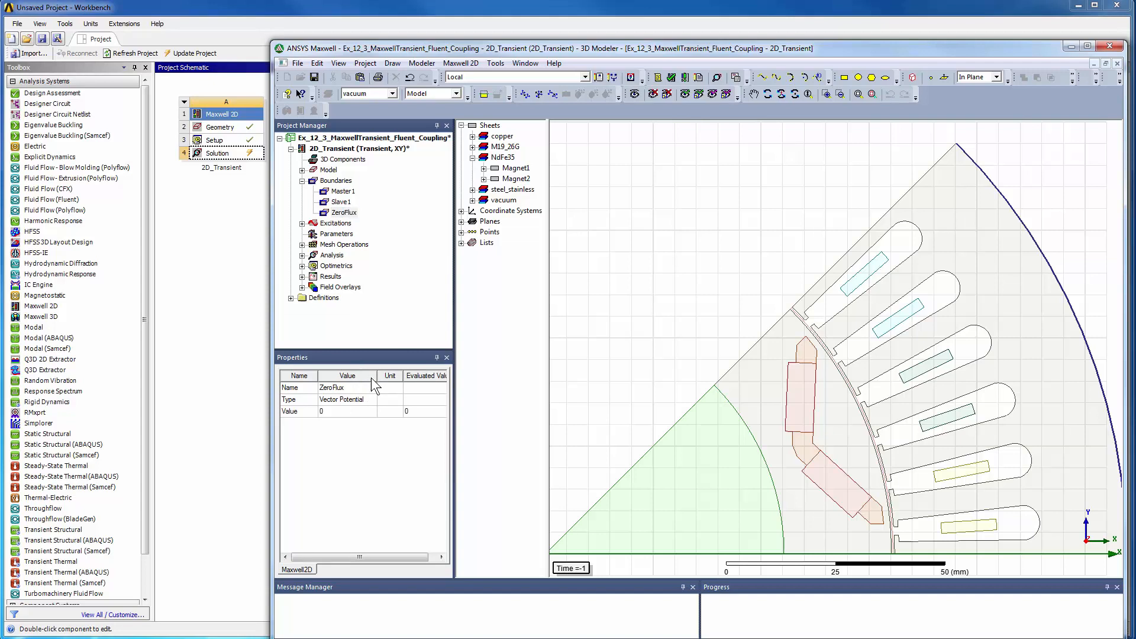
# Review the current-driven stranded WindingA excitation and its coil terminals.
pyautogui.click(347, 255)
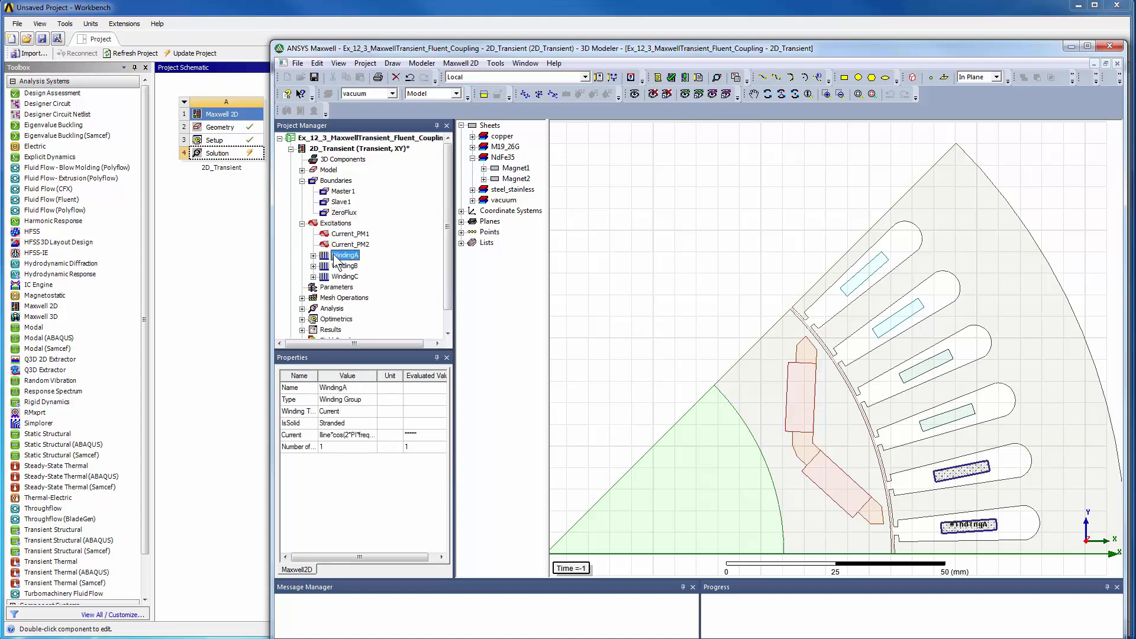
pyautogui.click(312, 255)
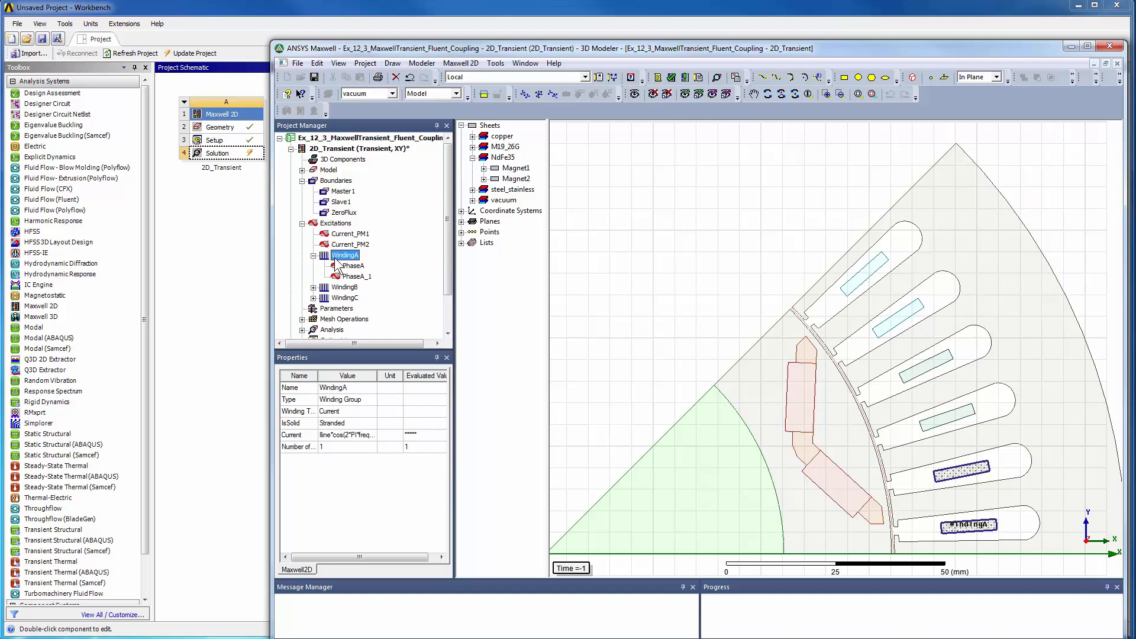
pyautogui.doubleClick(345, 254)
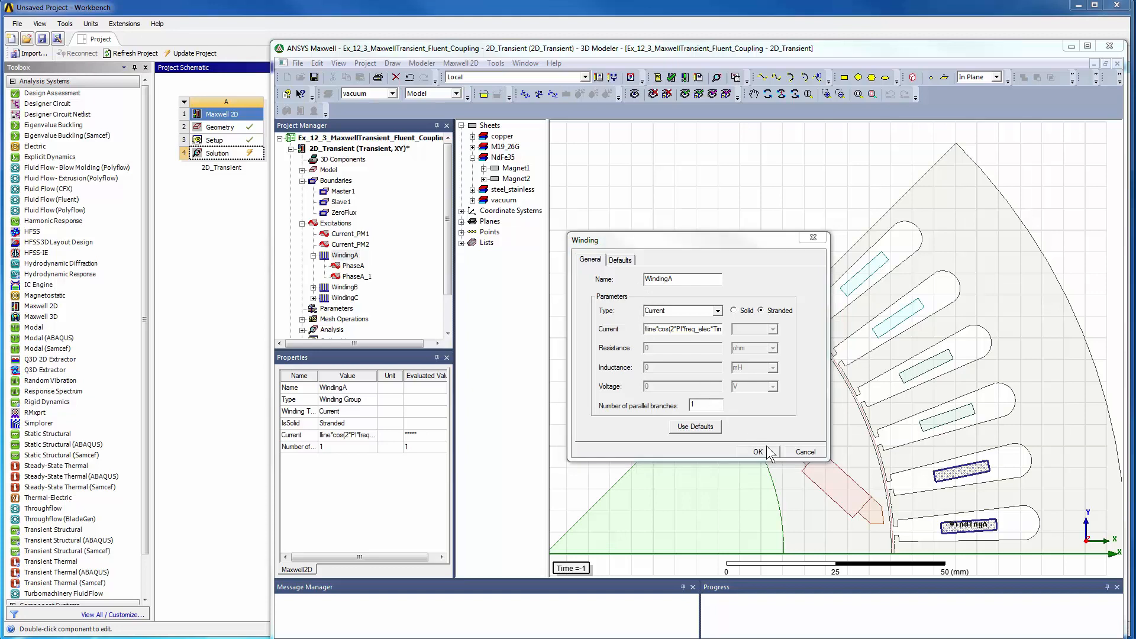
pyautogui.click(757, 451)
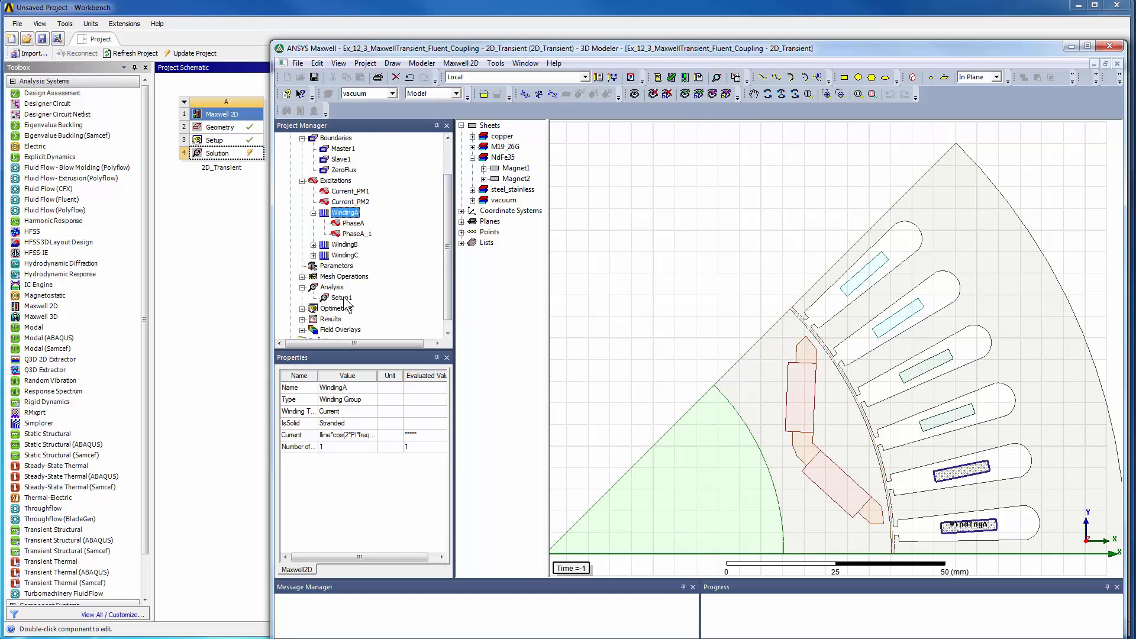
# Set Setup1 to save fields linearly from 3.125e-005 s to 0.005625 s every 6.25e-005 s.
pyautogui.doubleClick(340, 297)
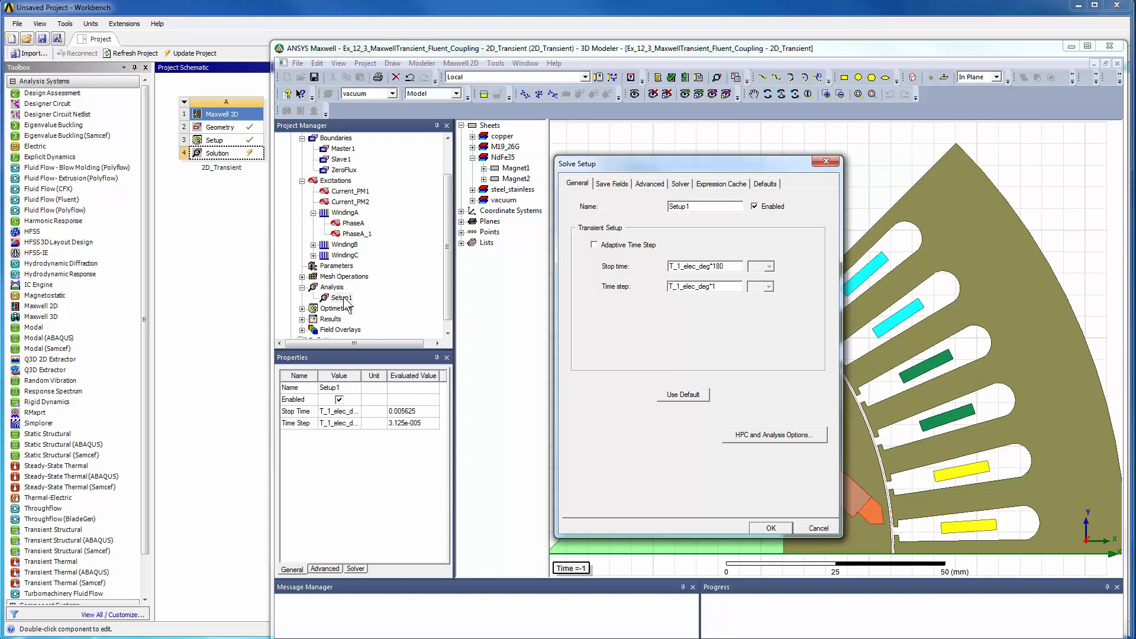
pyautogui.moveTo(483, 312)
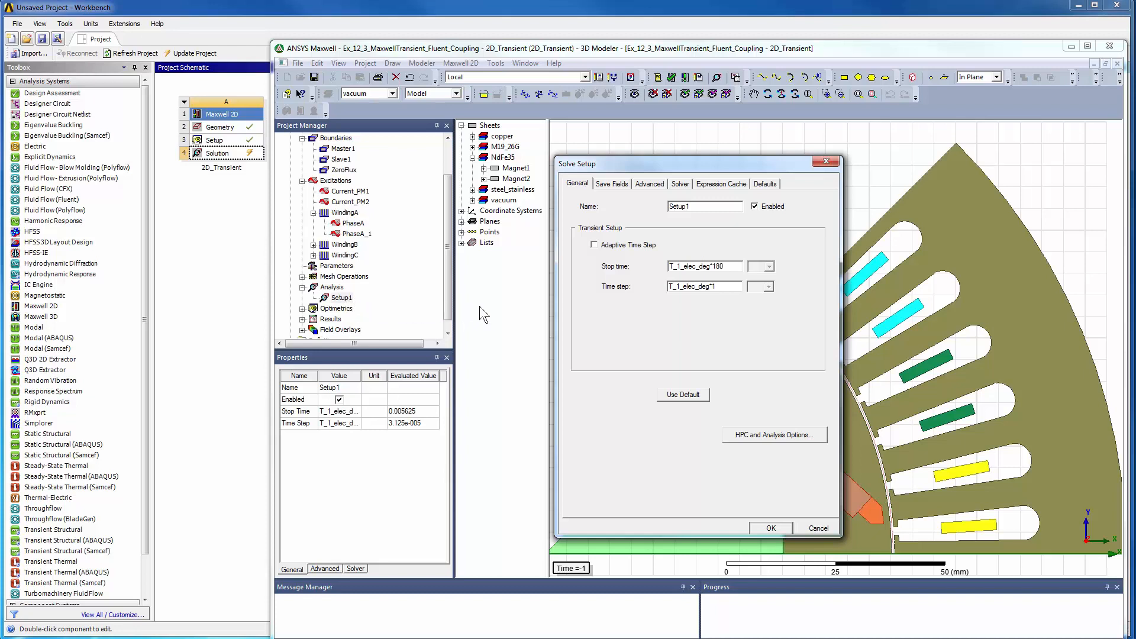
pyautogui.moveTo(588, 286)
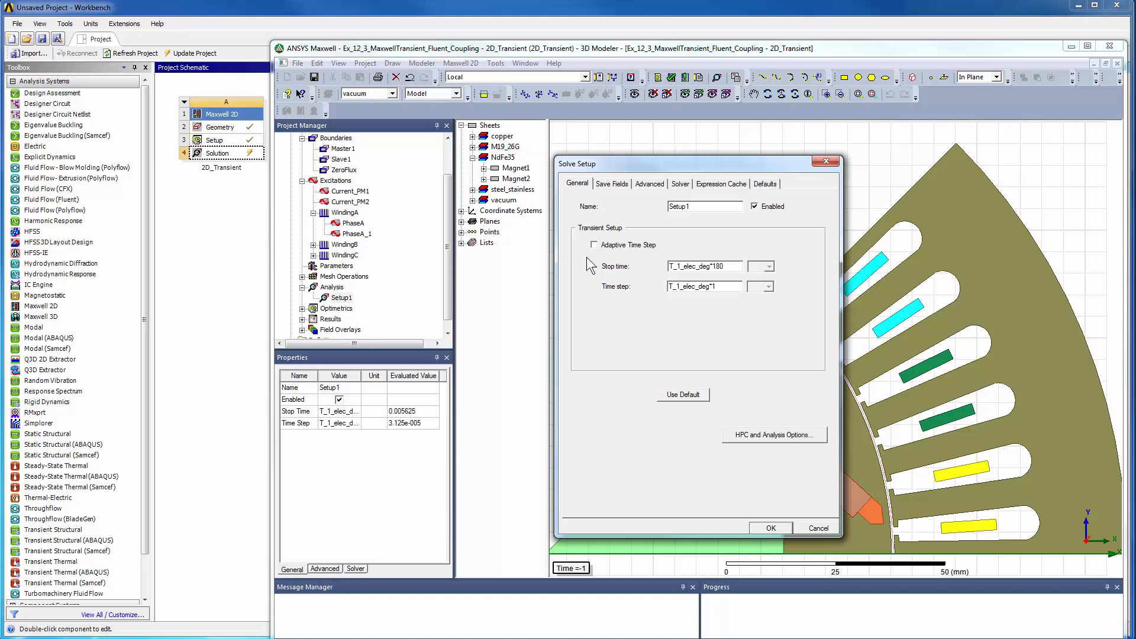
pyautogui.moveTo(595, 244)
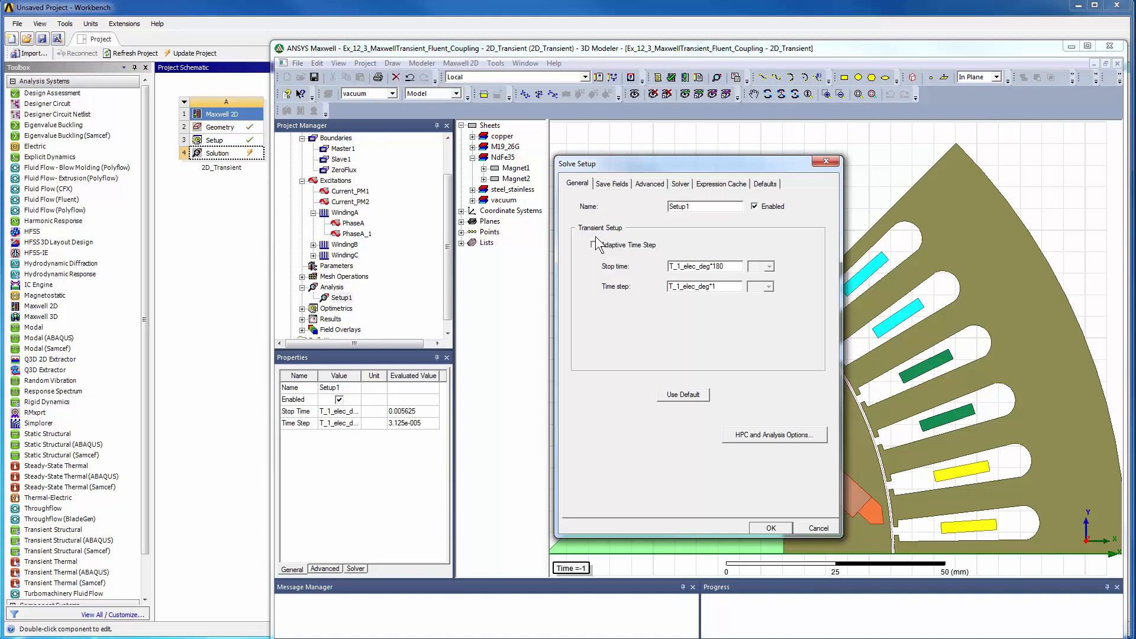
pyautogui.click(611, 184)
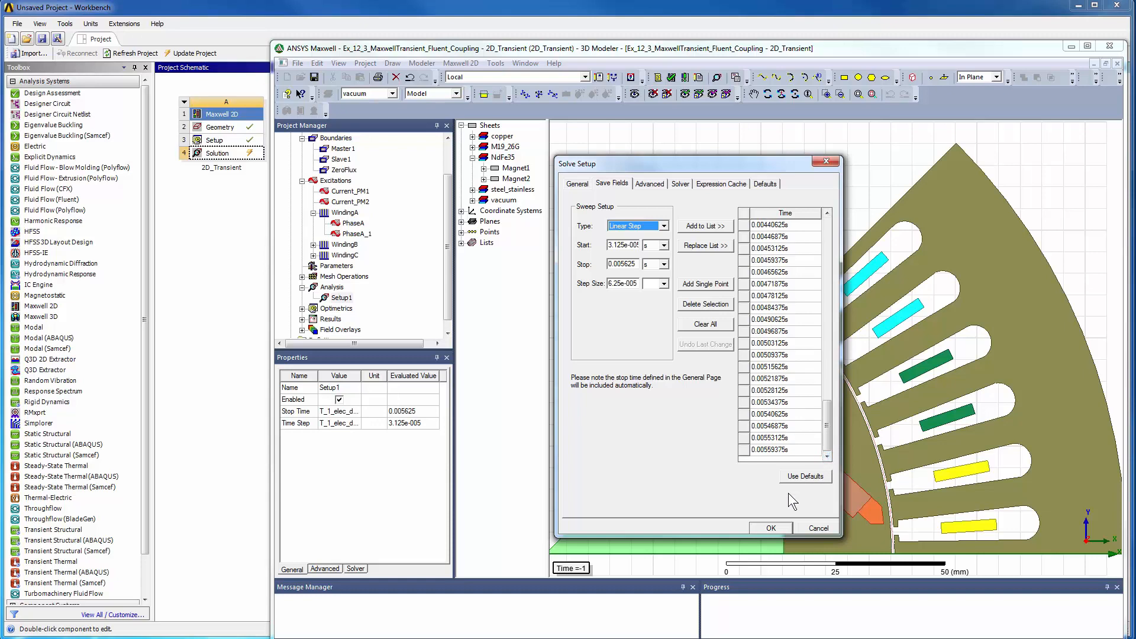
pyautogui.click(769, 528)
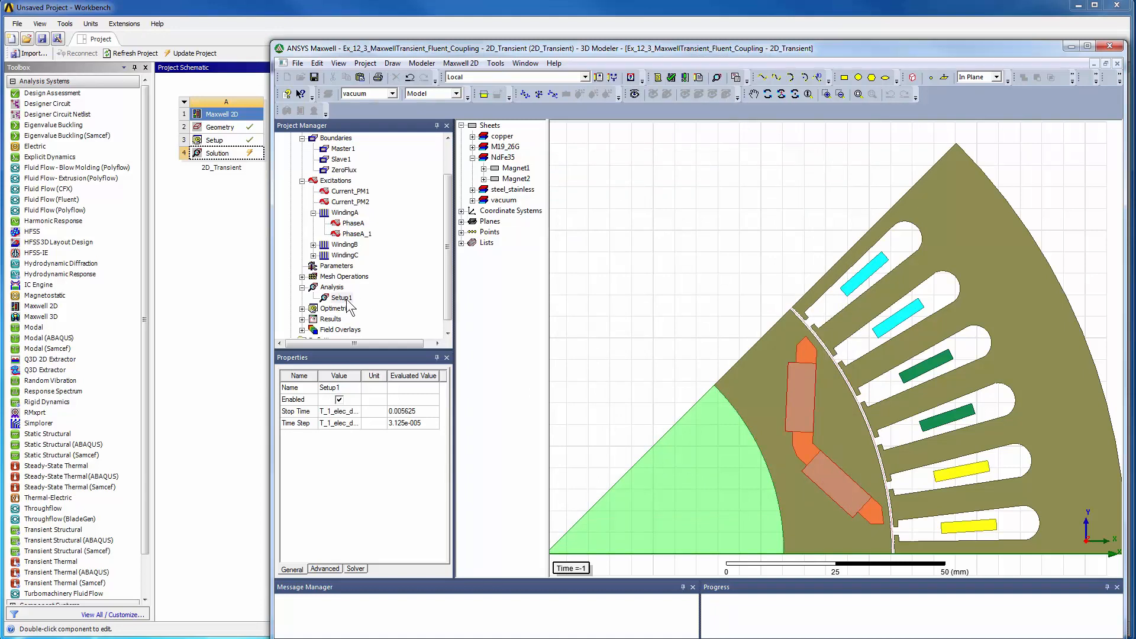
# Bring up Setup1's commands, including Analyze, before leaving Maxwell.
pyautogui.rightClick(340, 298)
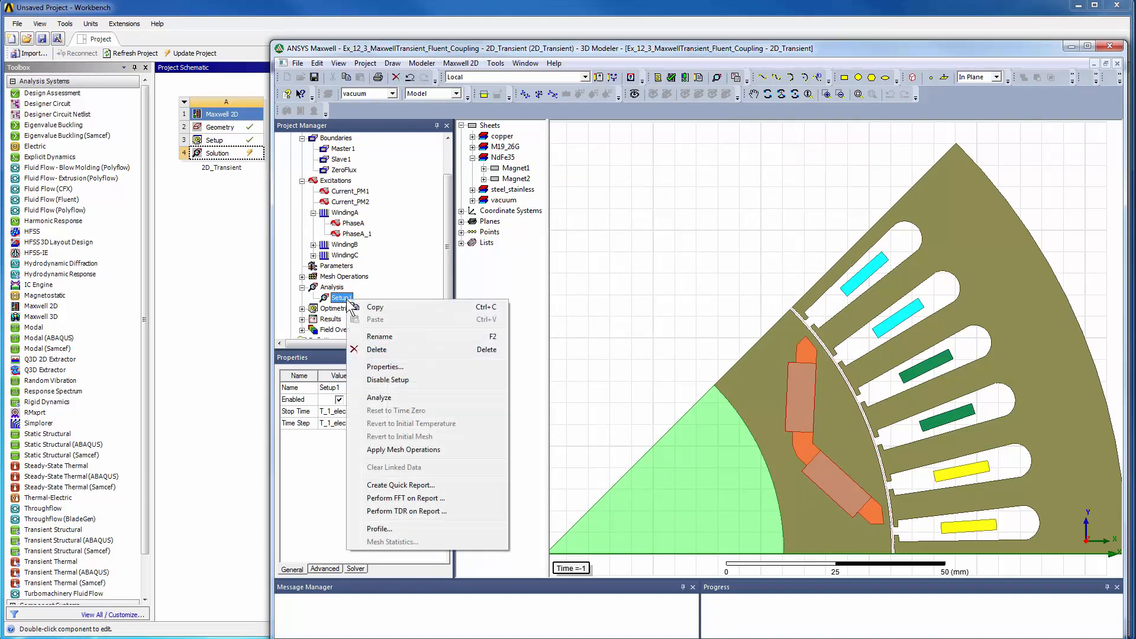
pyautogui.moveTo(390, 399)
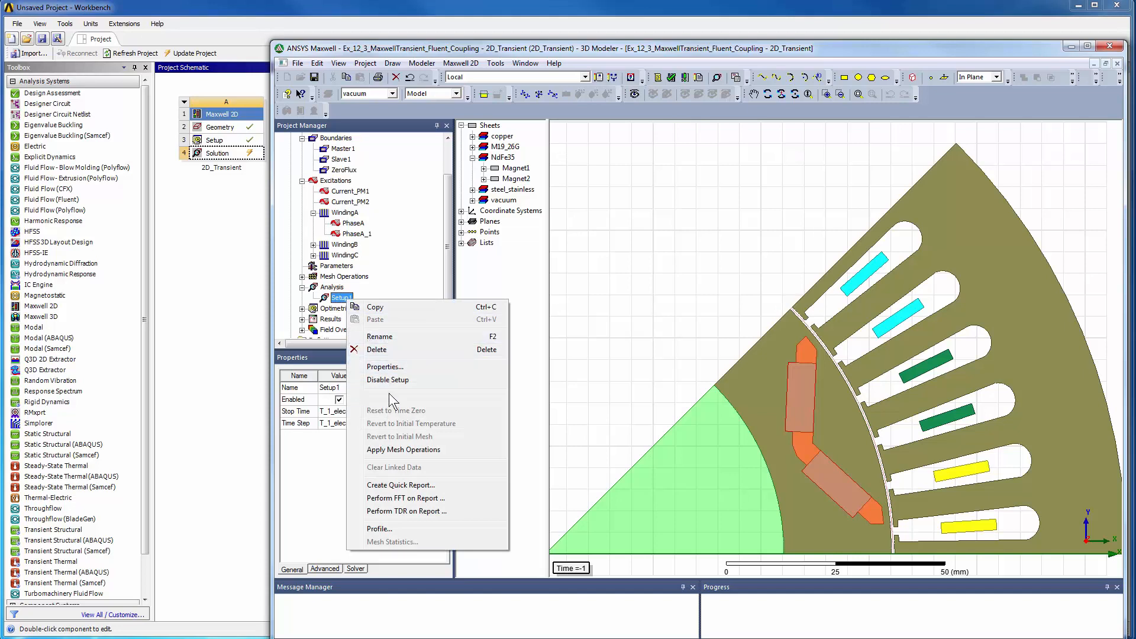
pyautogui.moveTo(379, 397)
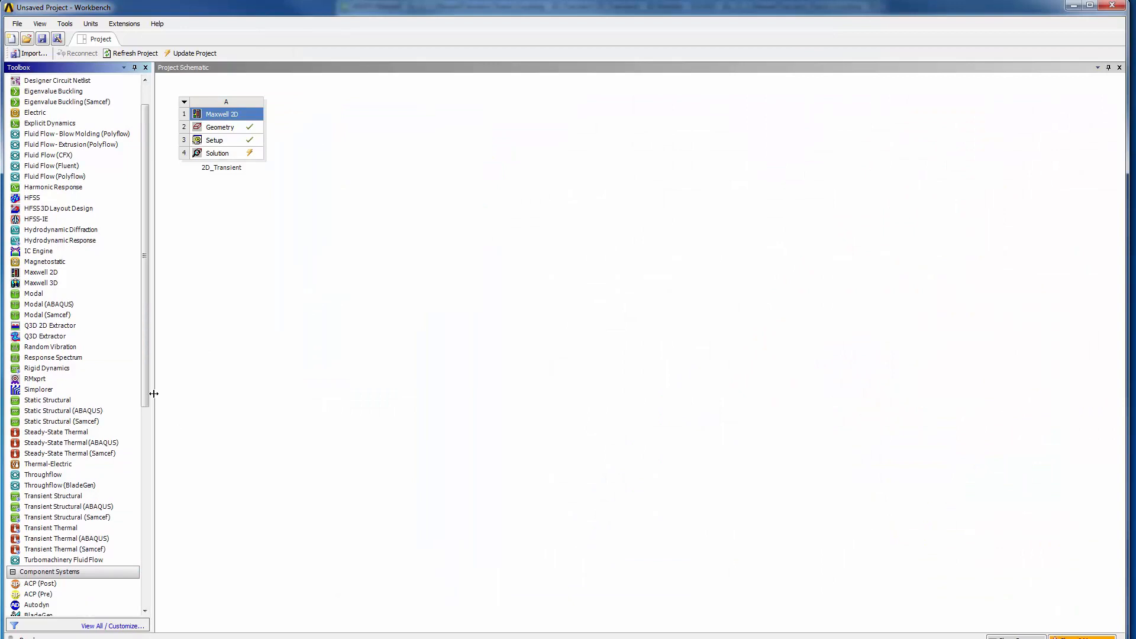
# Add a Fluent system to the schematic and import the recent motor coupling .cas.gz case.
pyautogui.scroll(-3)
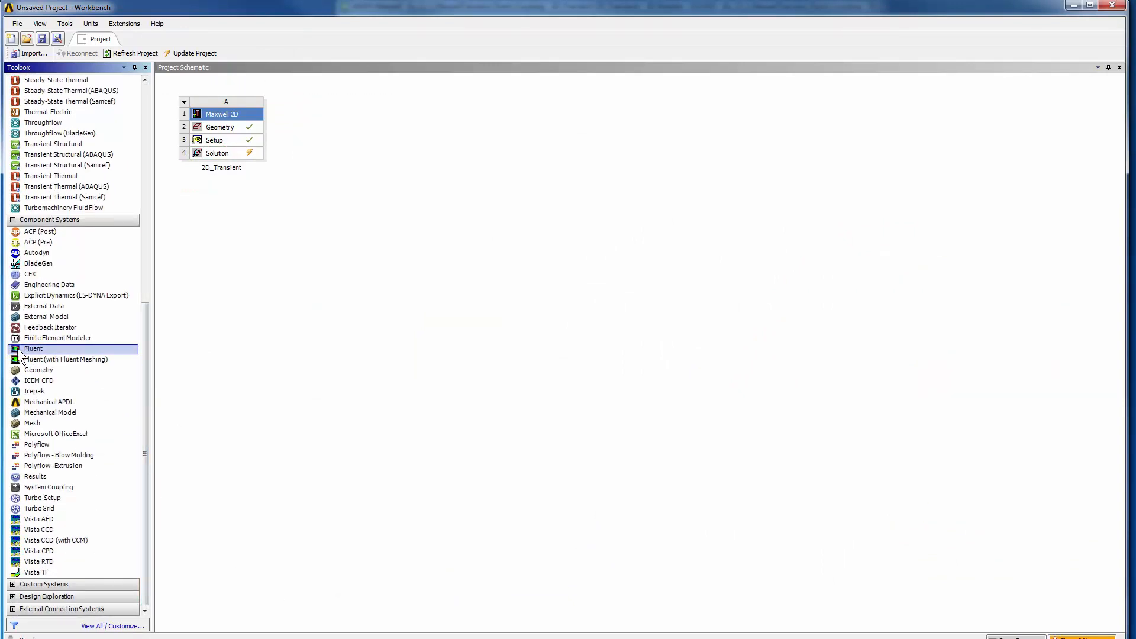
pyautogui.moveTo(33, 348); pyautogui.dragTo(335, 126)
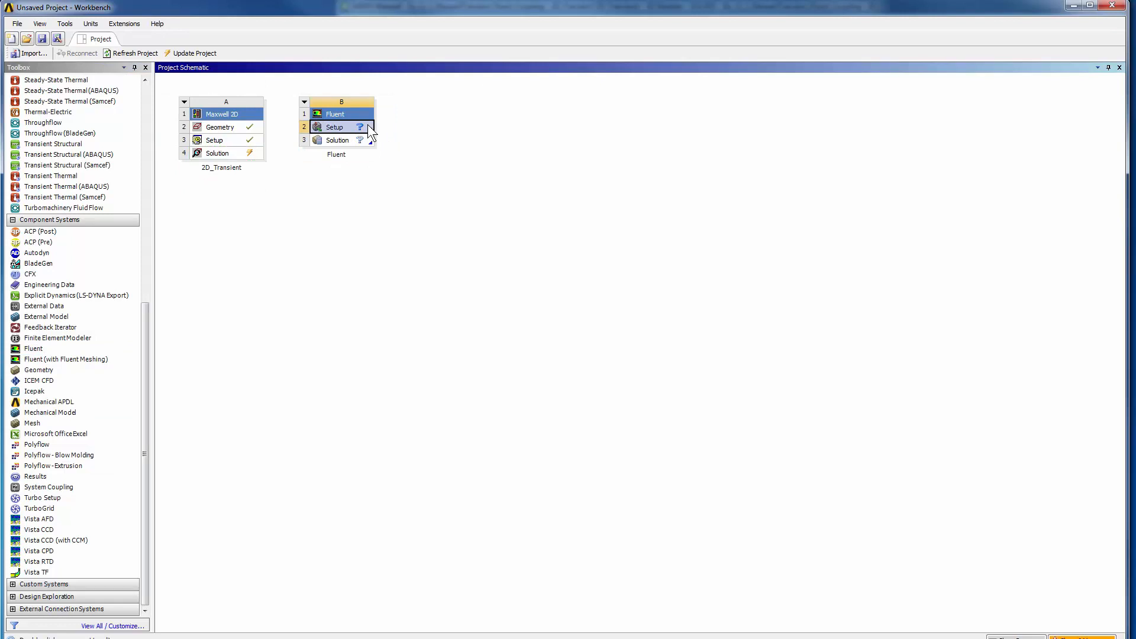
pyautogui.rightClick(335, 126)
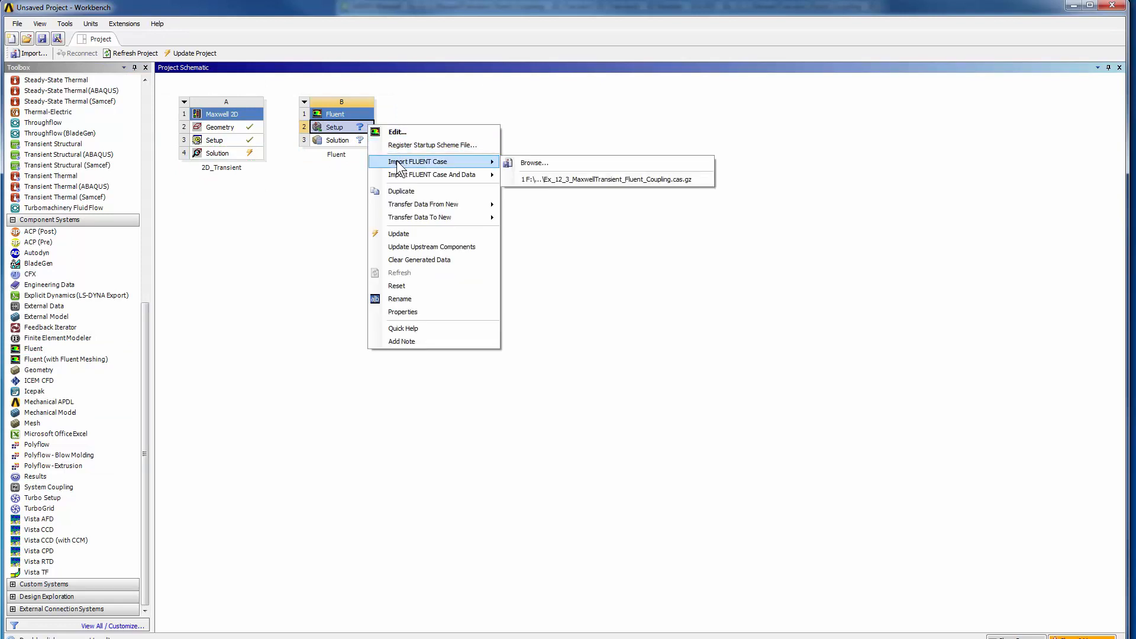
pyautogui.click(534, 163)
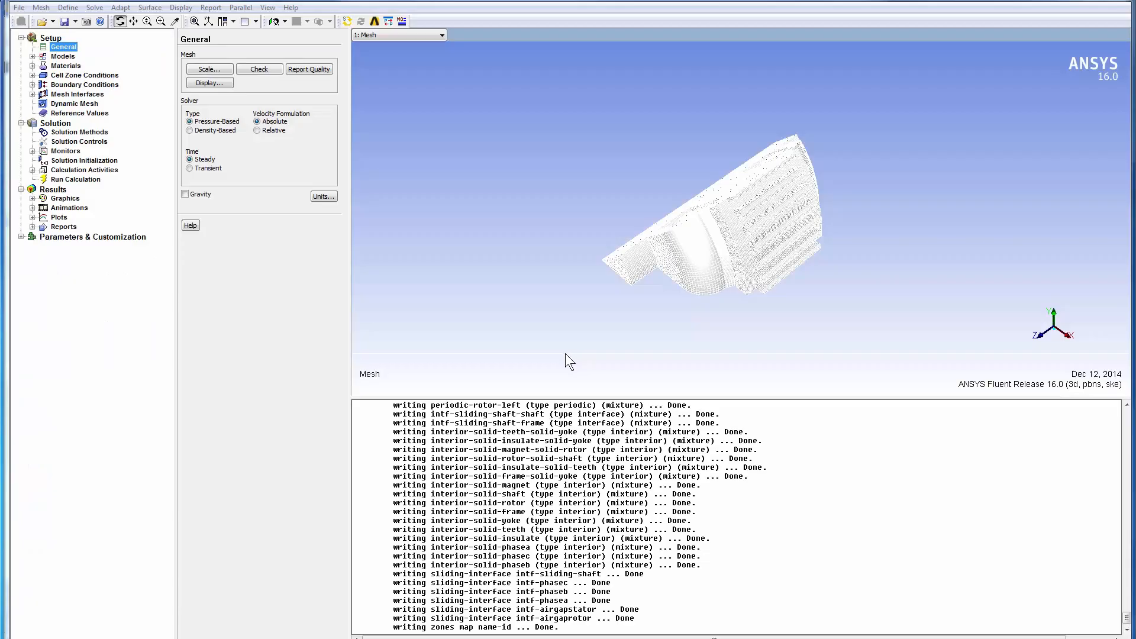
pyautogui.moveTo(513, 374)
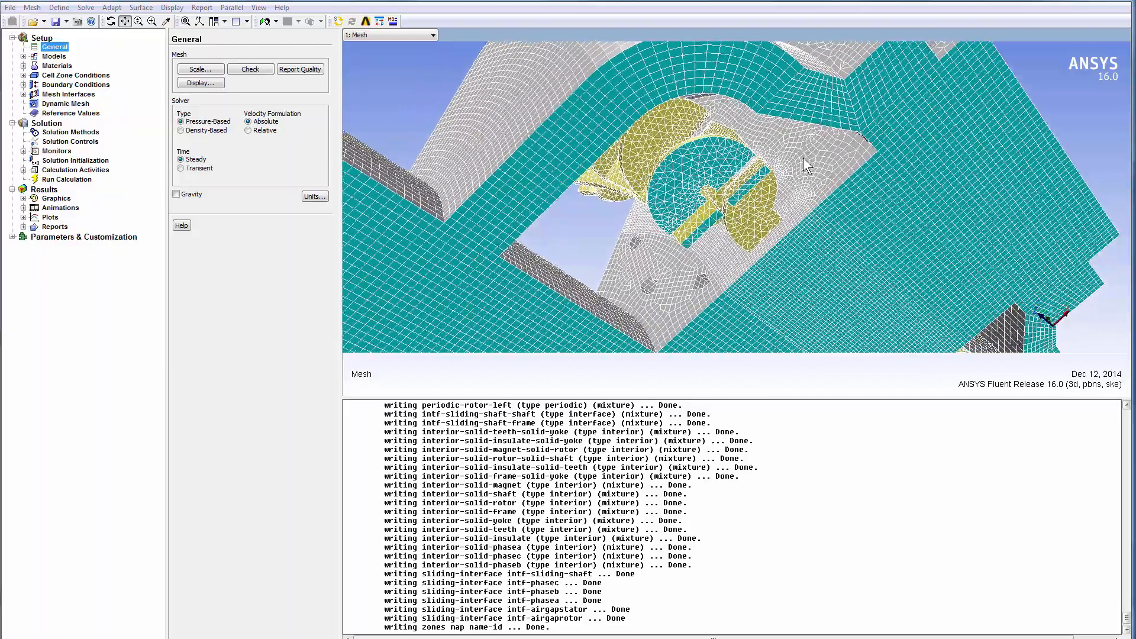
# Orbit the loaded motor mesh to view the frame, rotor and magnets from another angle.
pyautogui.moveTo(806, 165); pyautogui.dragTo(902, 205)
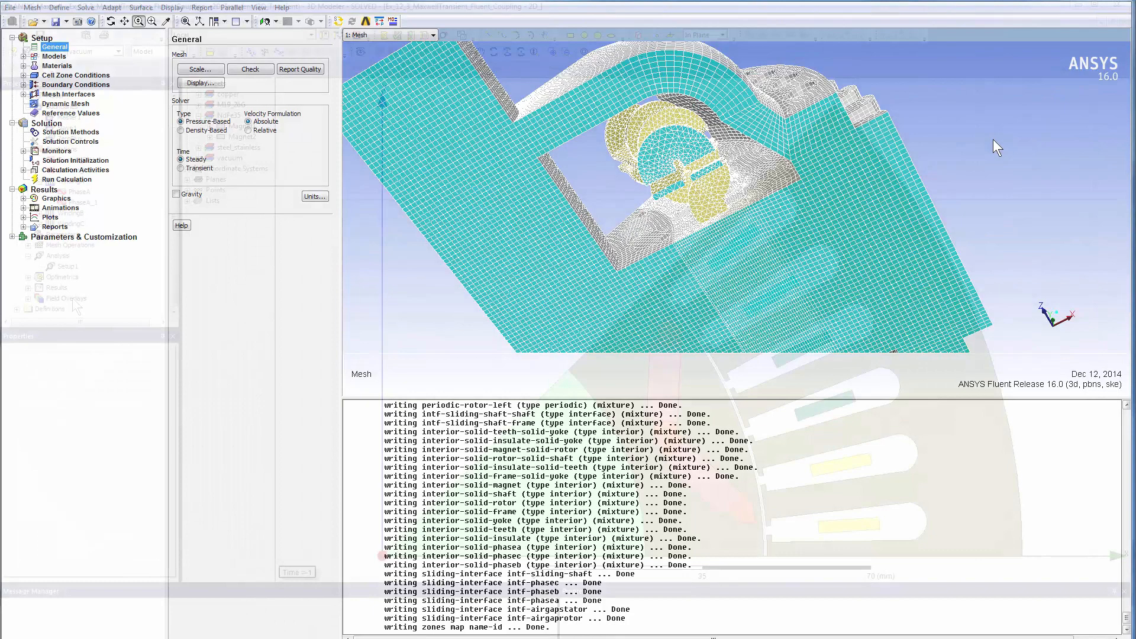
# In the Fields Calculator, integrate TotalLoss over the Stator surface.
pyautogui.rightClick(64, 298)
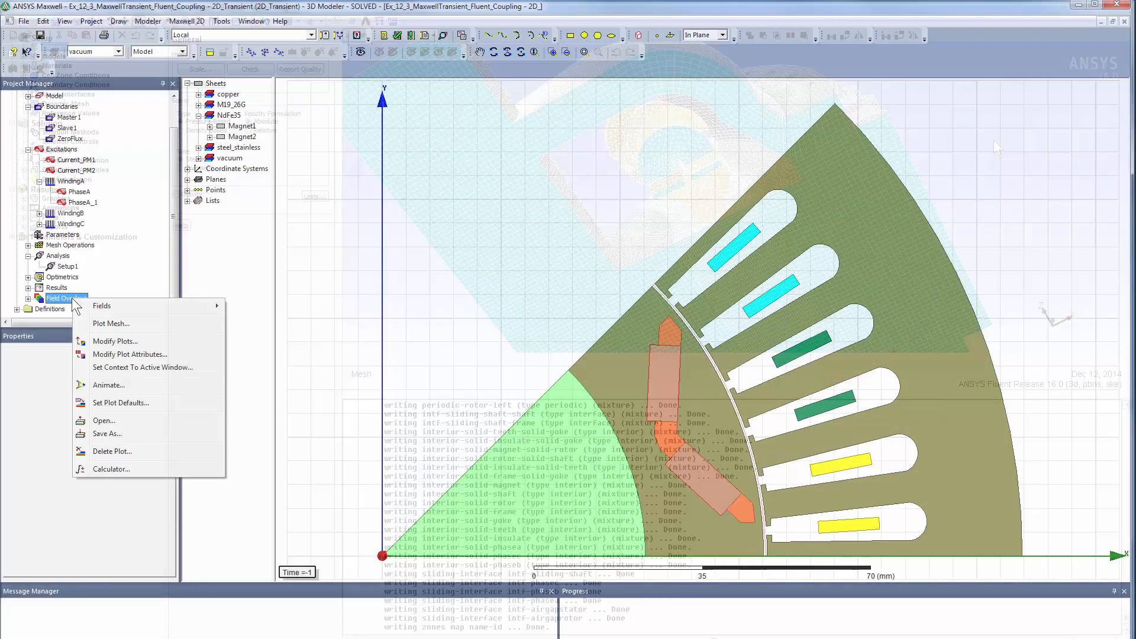
pyautogui.click(112, 468)
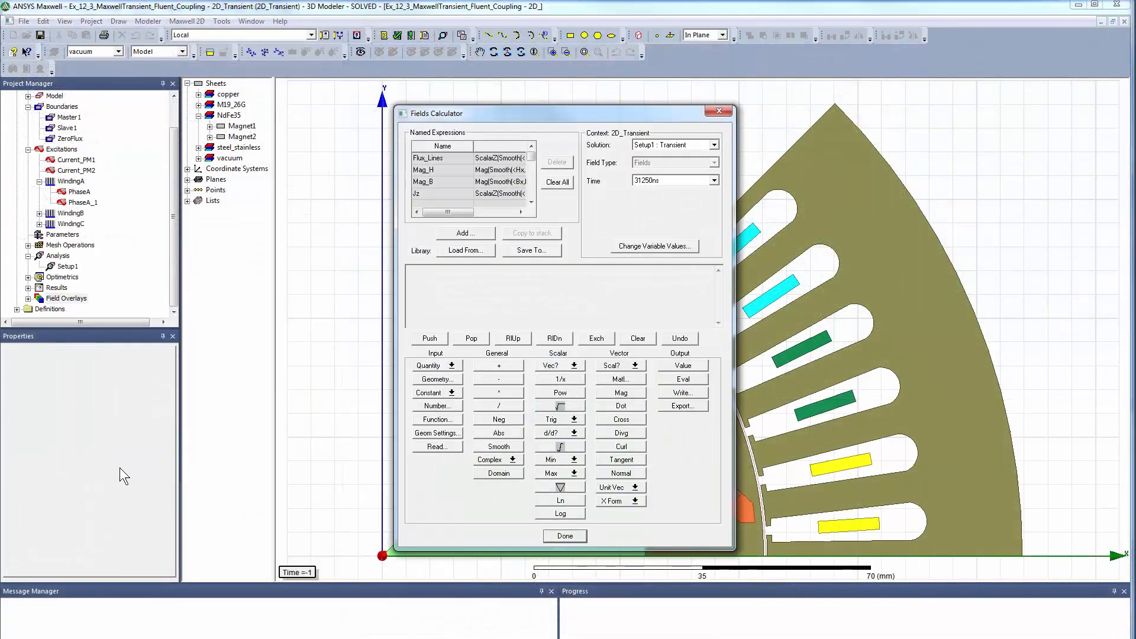
pyautogui.click(454, 366)
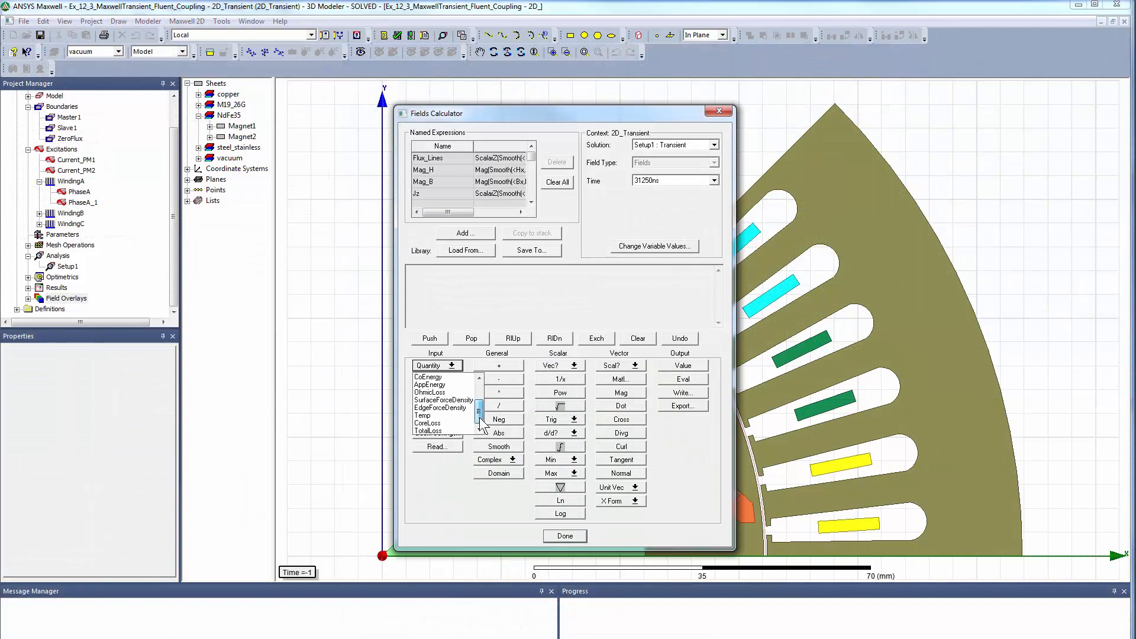
pyautogui.click(428, 431)
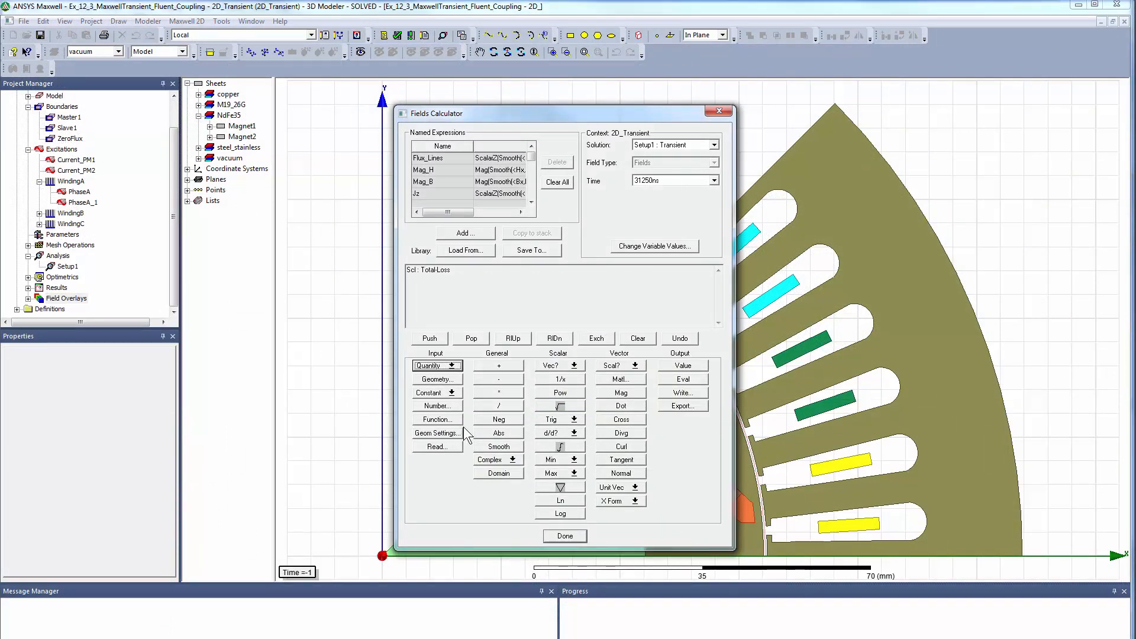
pyautogui.click(437, 378)
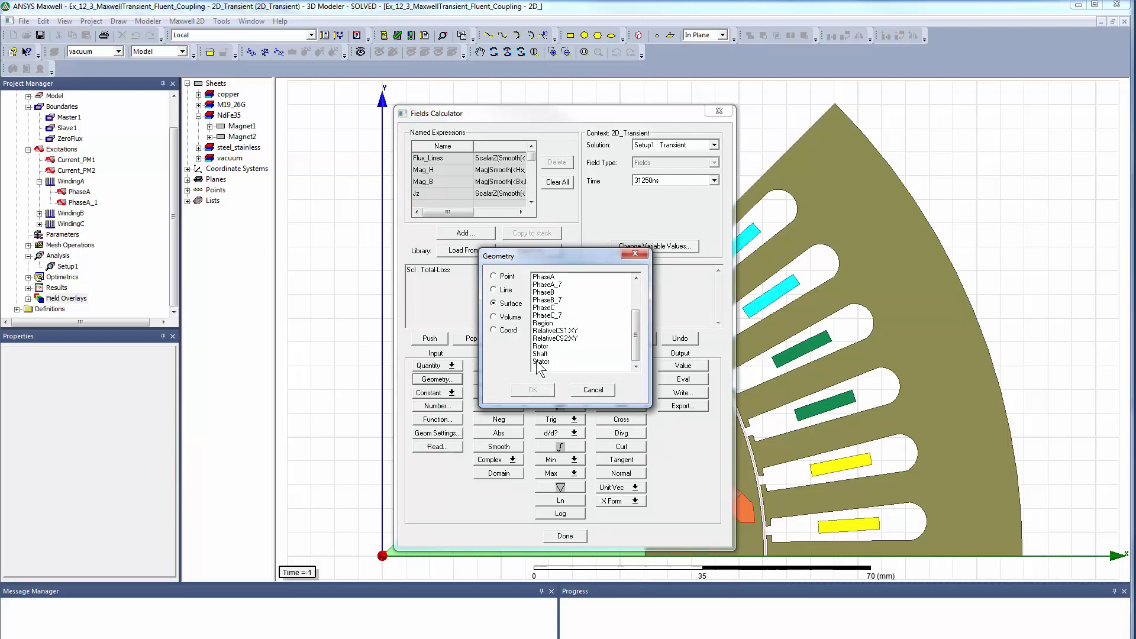
pyautogui.click(531, 389)
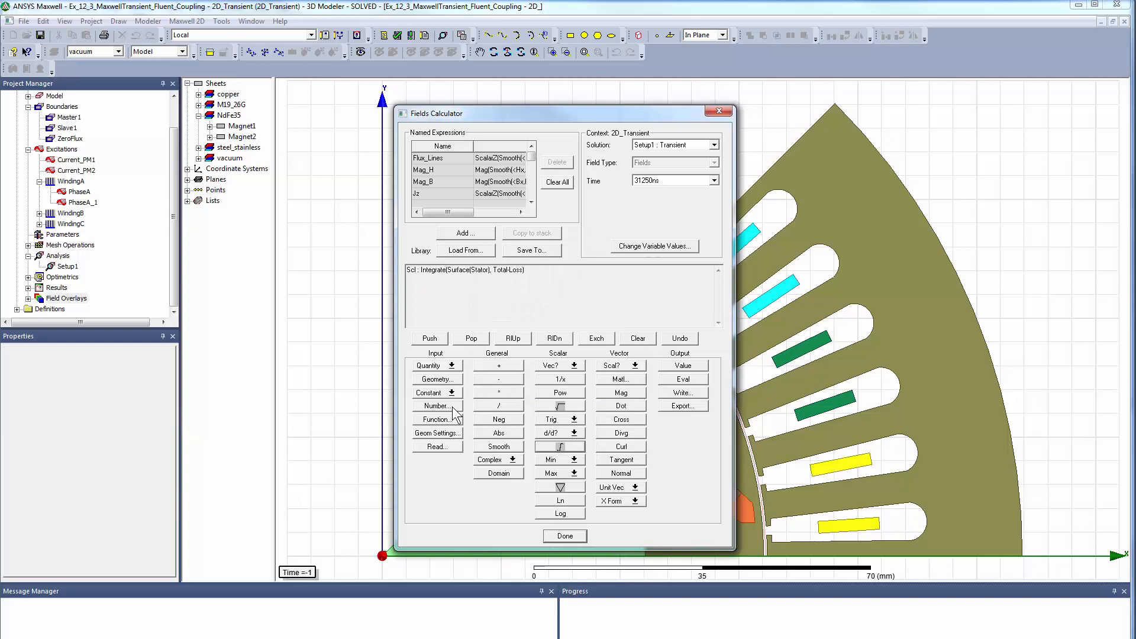
# Multiply by 0.0832 and save the result as the named expression Stator_Loss.
pyautogui.click(434, 406)
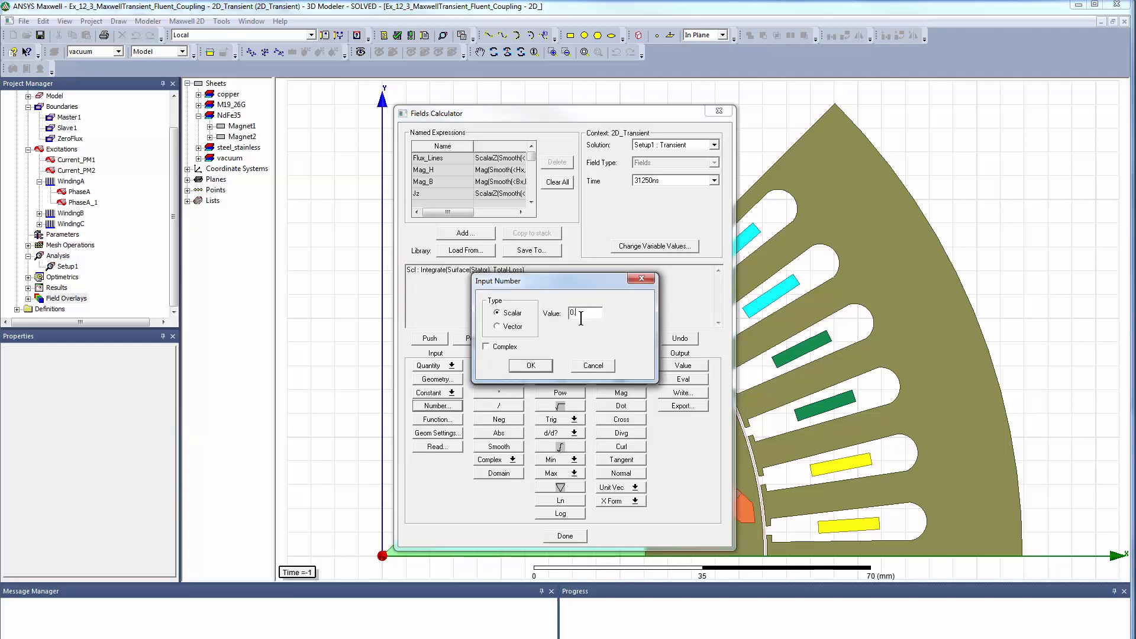
pyautogui.write('0.0932')
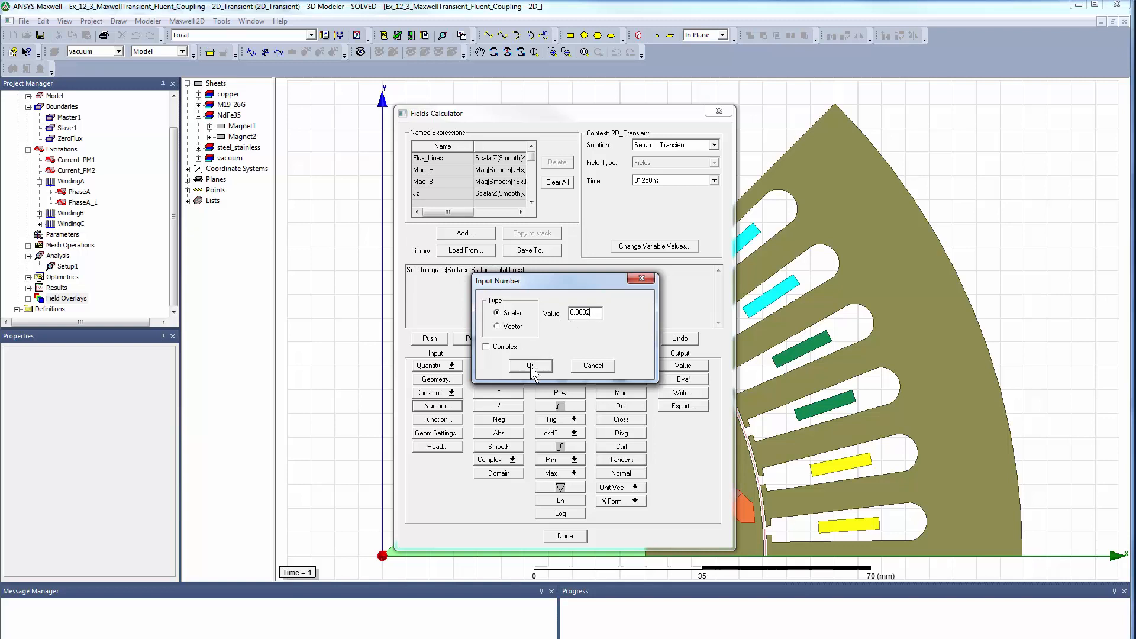
pyautogui.click(530, 366)
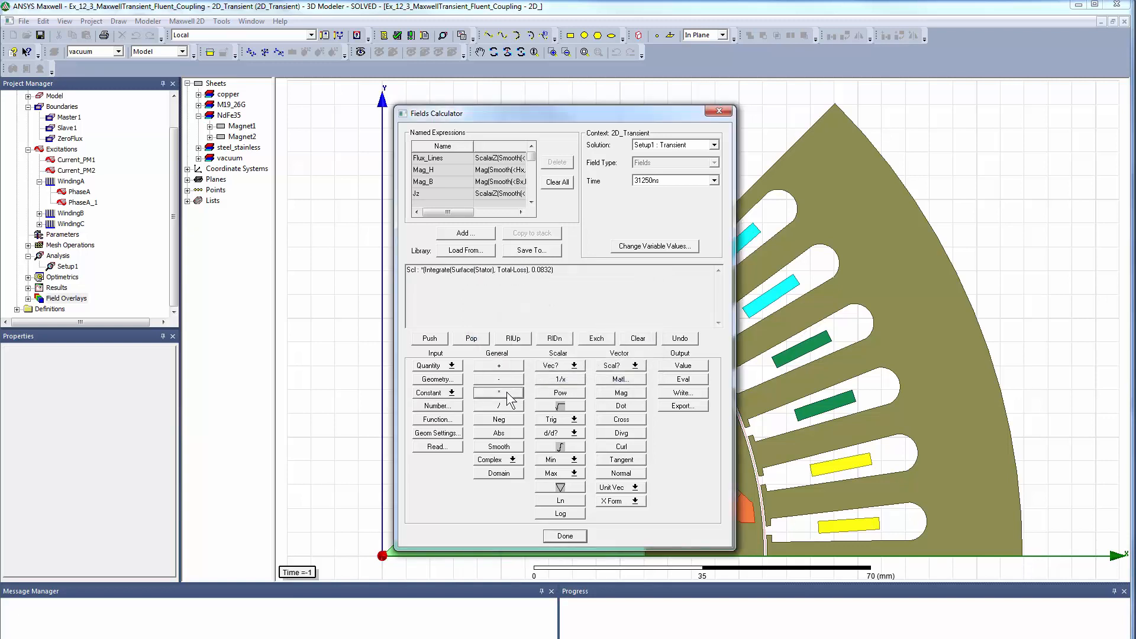
pyautogui.click(463, 233)
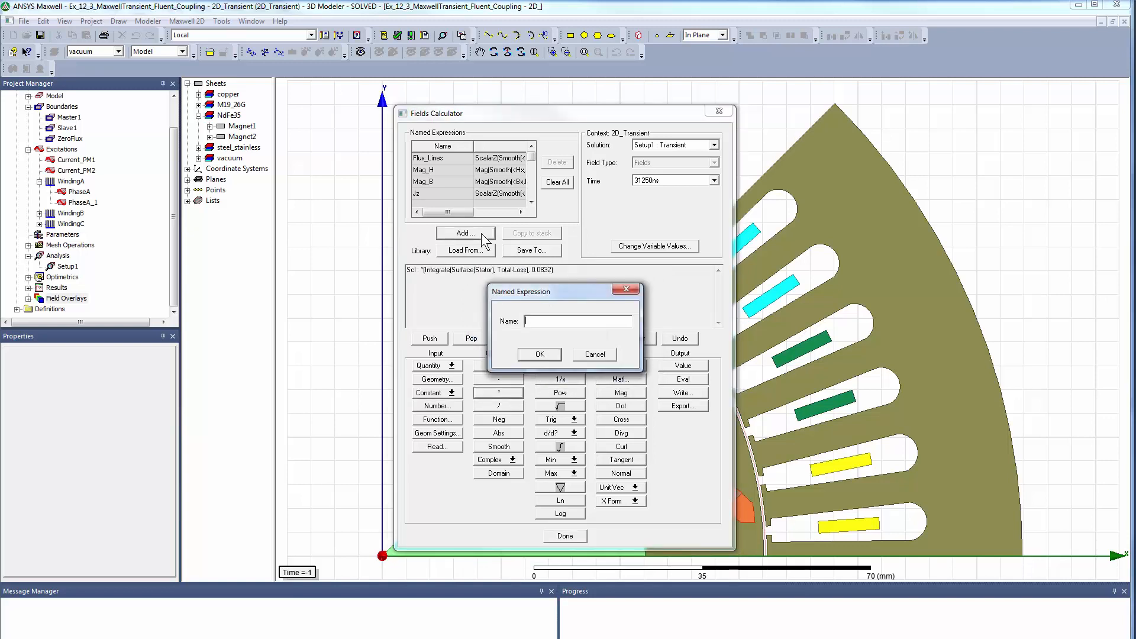
pyautogui.write('Stator_Loss')
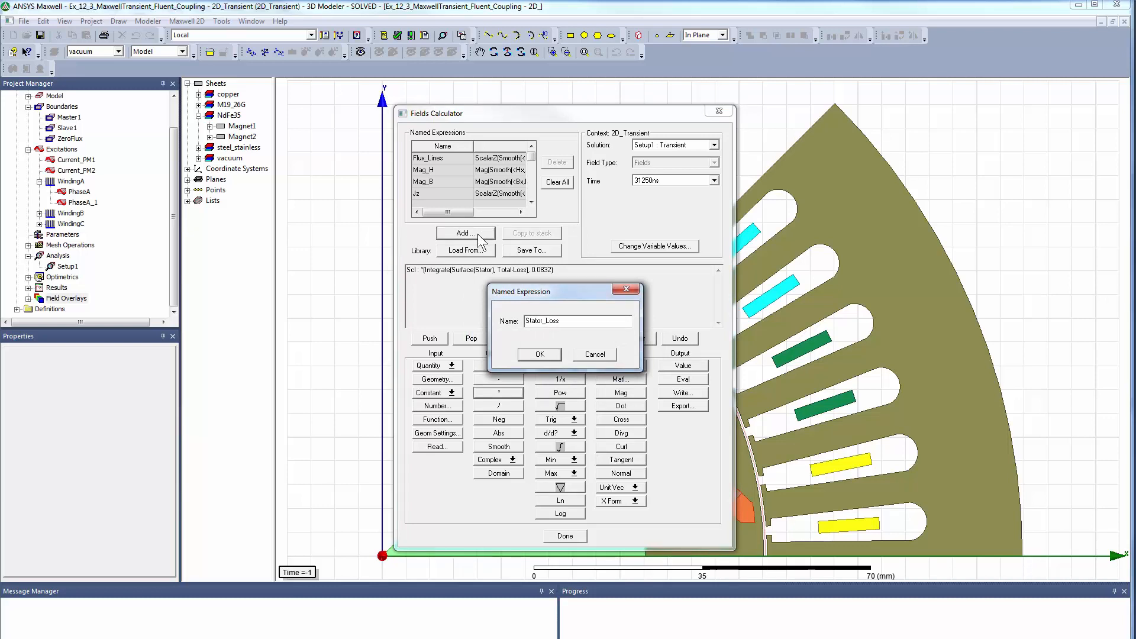
pyautogui.click(539, 354)
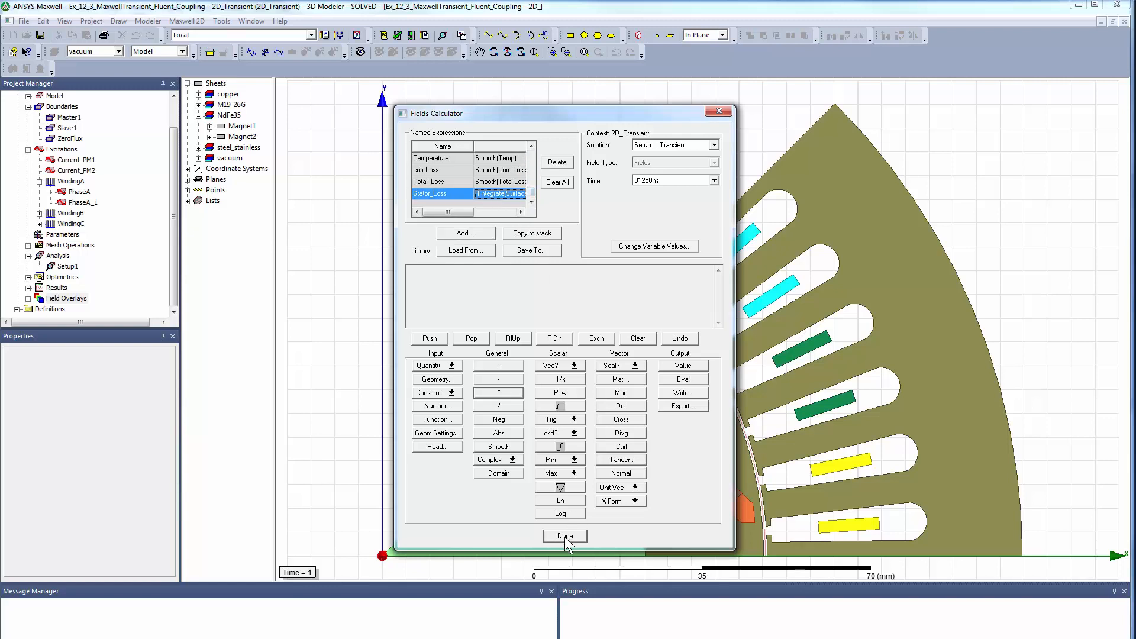
pyautogui.click(565, 535)
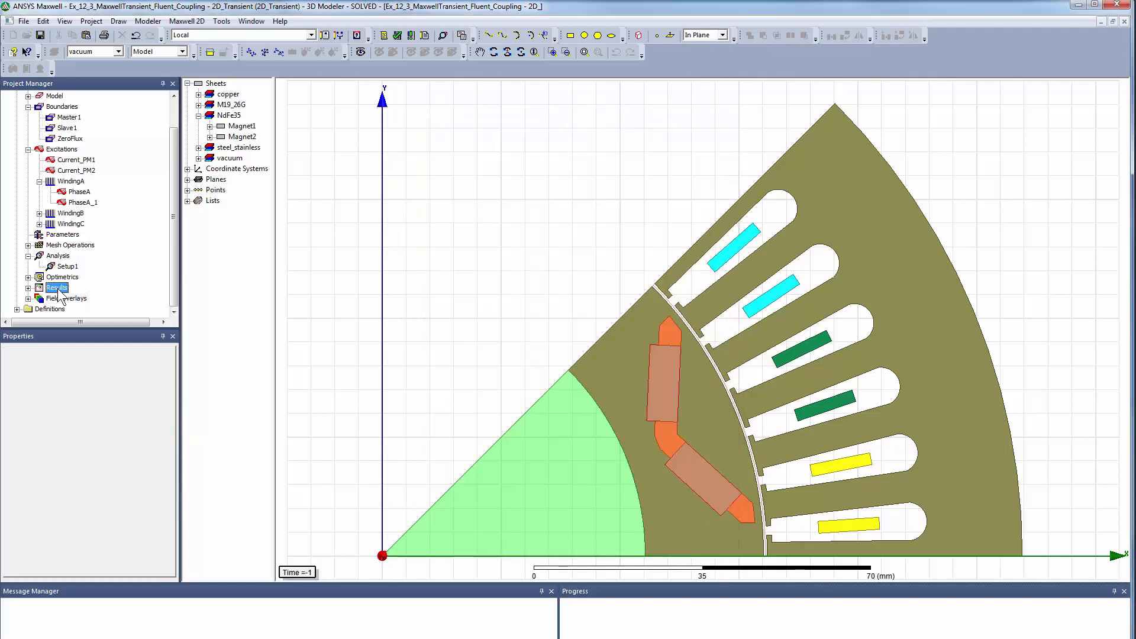
# Create a rectangular fields report of Stator_Loss versus time as XY Plot 3.
pyautogui.rightClick(56, 287)
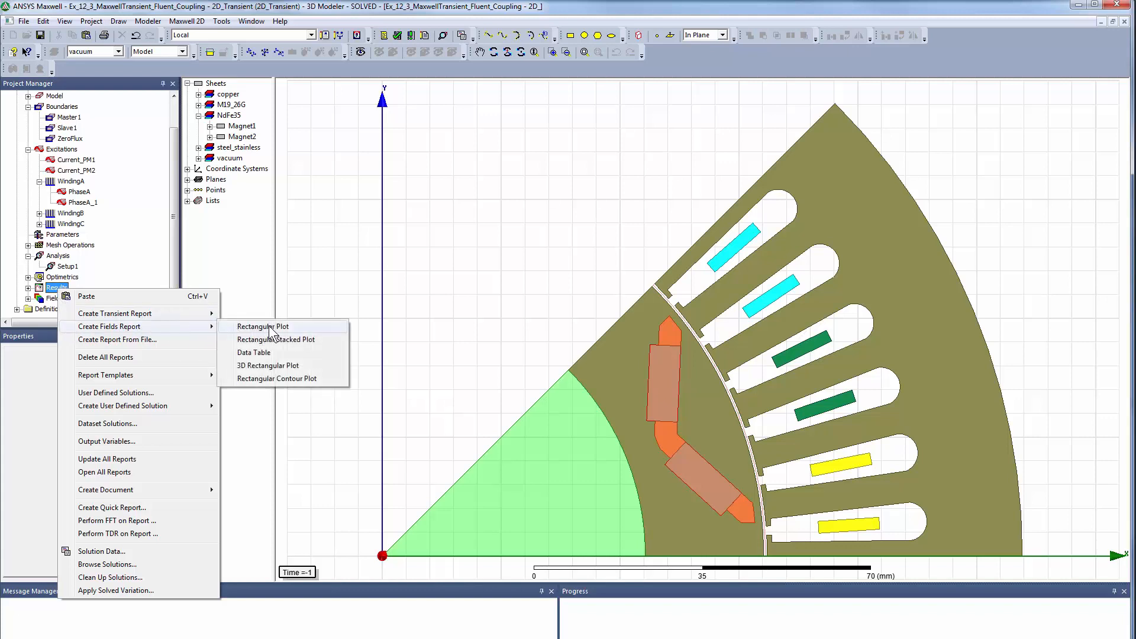
pyautogui.click(263, 326)
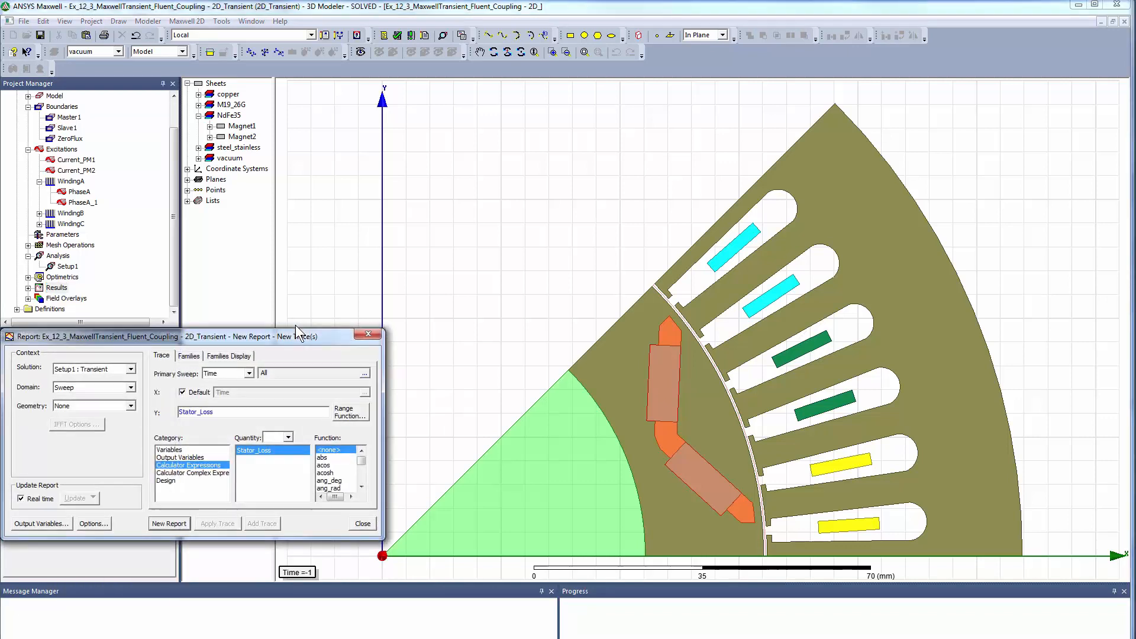
pyautogui.moveTo(297, 334); pyautogui.dragTo(363, 332)
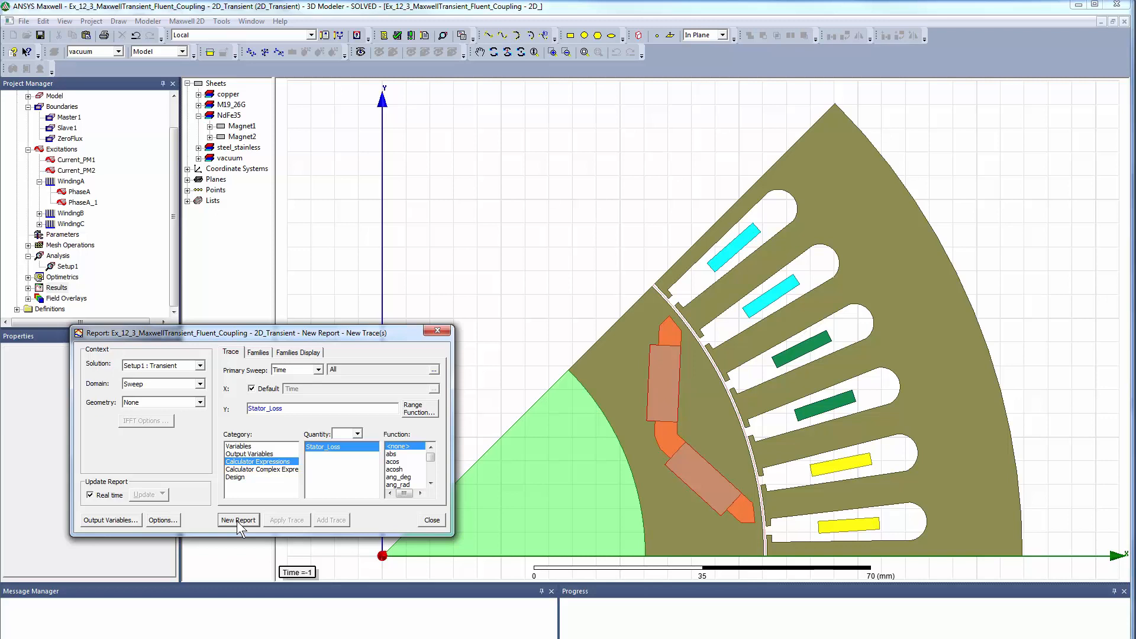
pyautogui.click(238, 519)
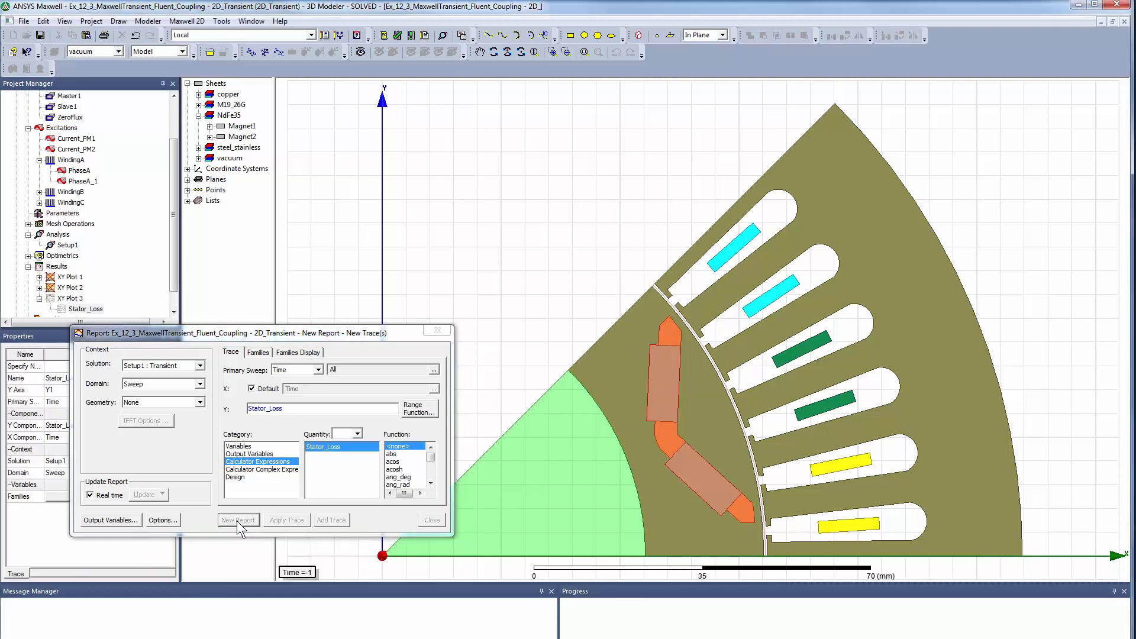
pyautogui.click(238, 519)
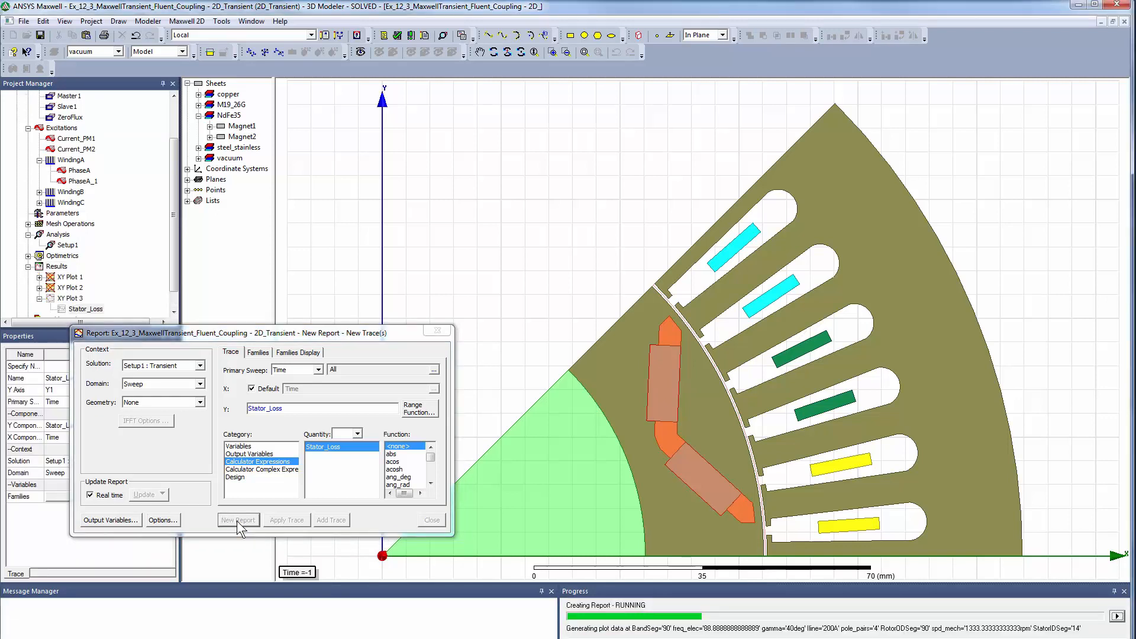
pyautogui.click(238, 519)
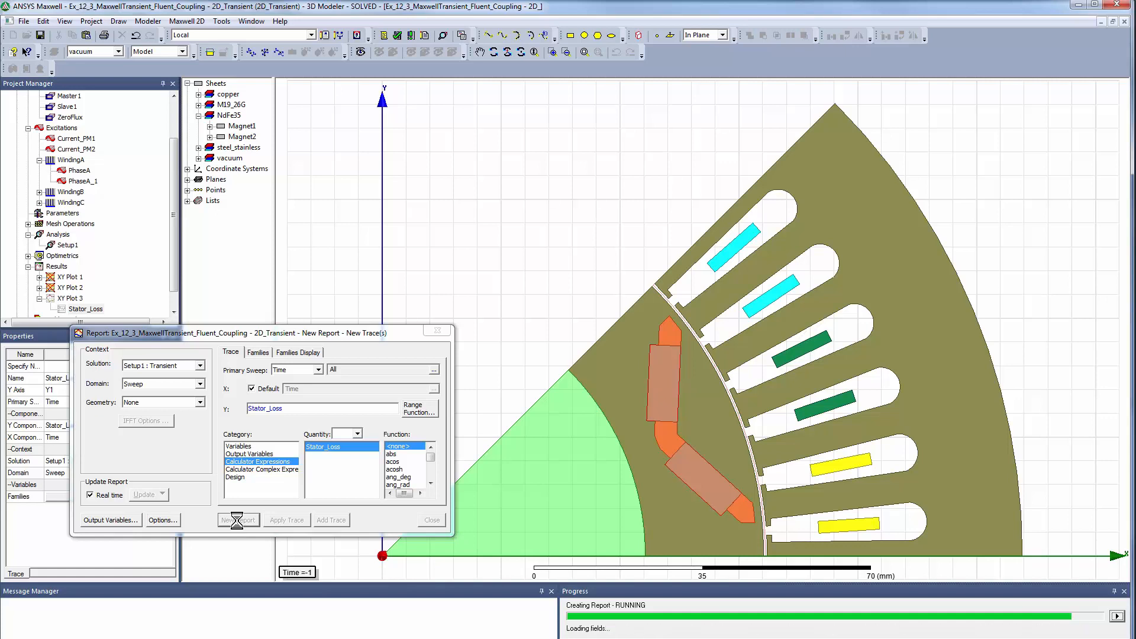
pyautogui.click(238, 520)
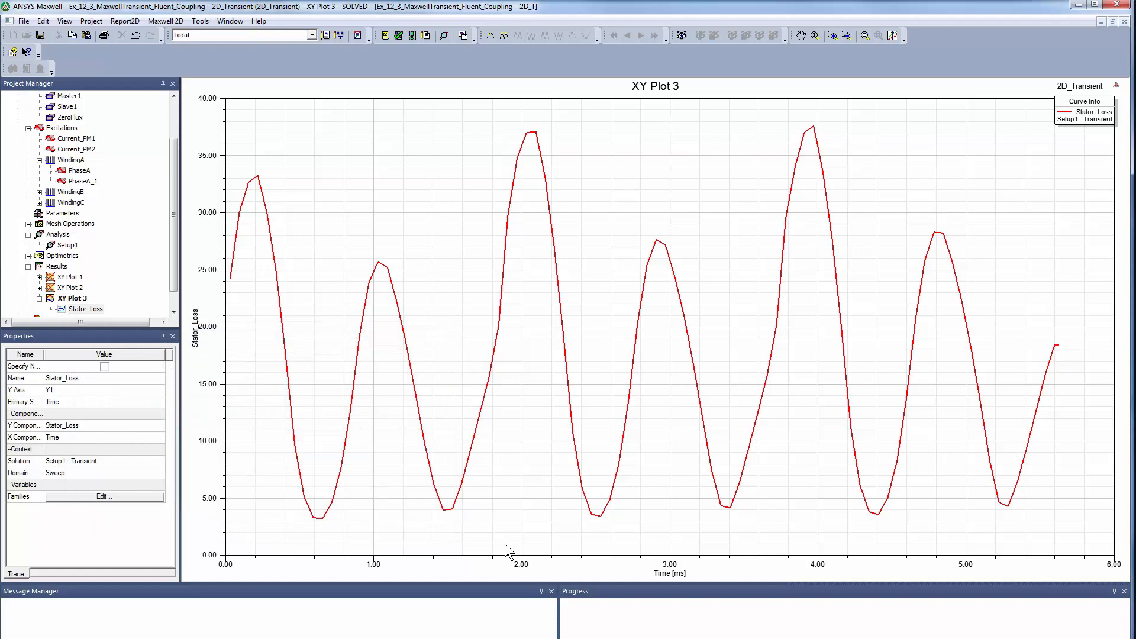
pyautogui.moveTo(648, 161)
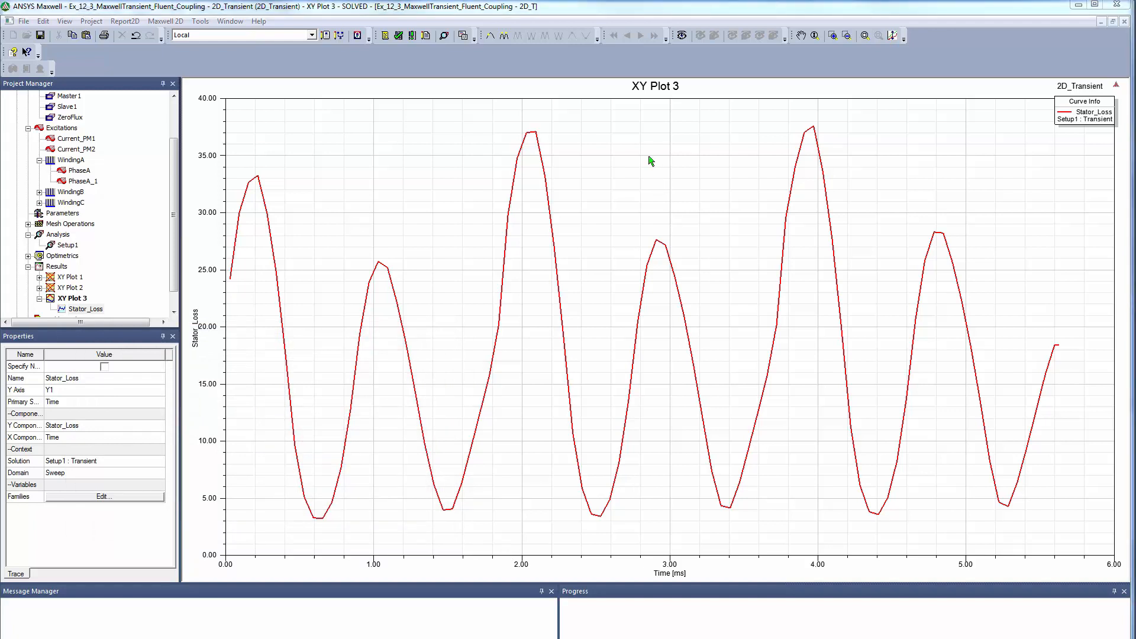
# Add the avg trace characteristic with Range Full to the Stator_Loss XY plot.
pyautogui.rightClick(650, 161)
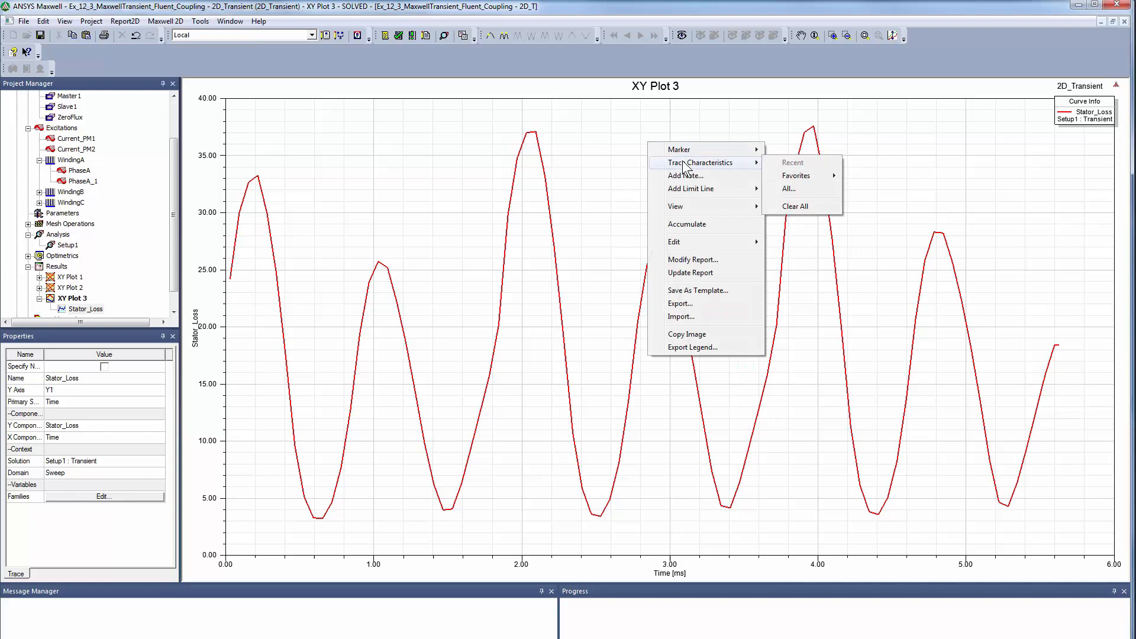
pyautogui.click(788, 188)
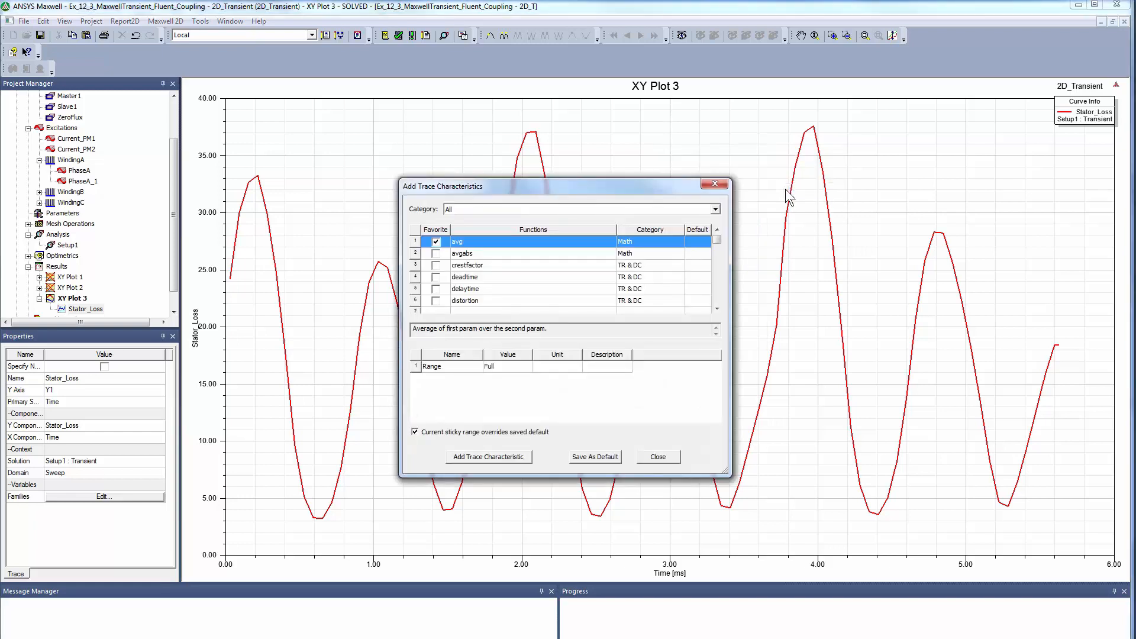
pyautogui.click(449, 366)
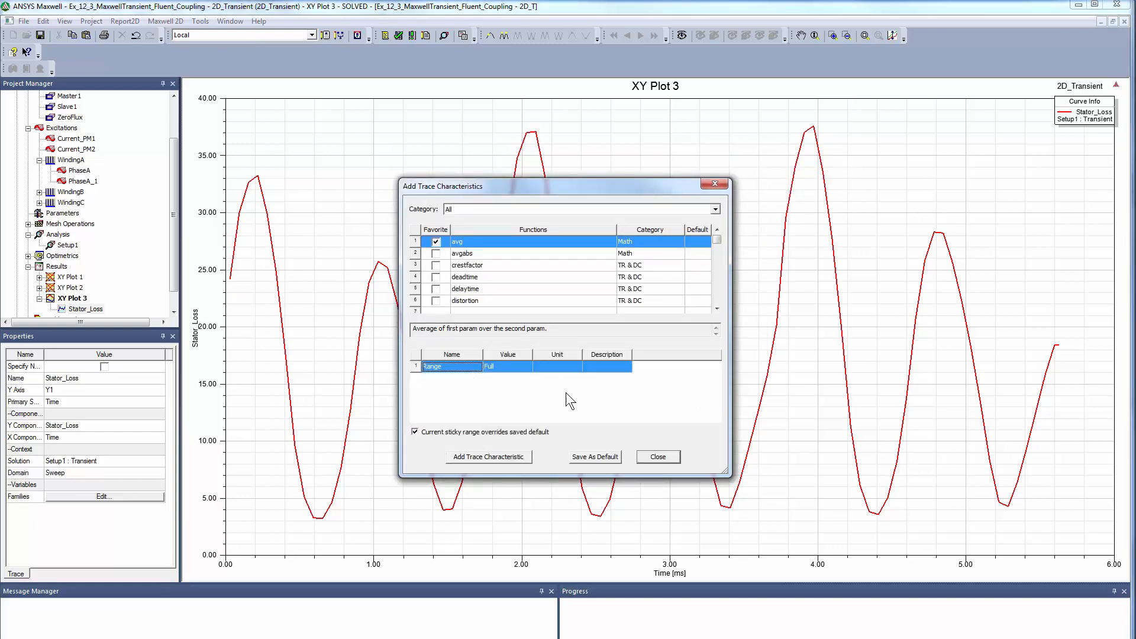
pyautogui.click(489, 457)
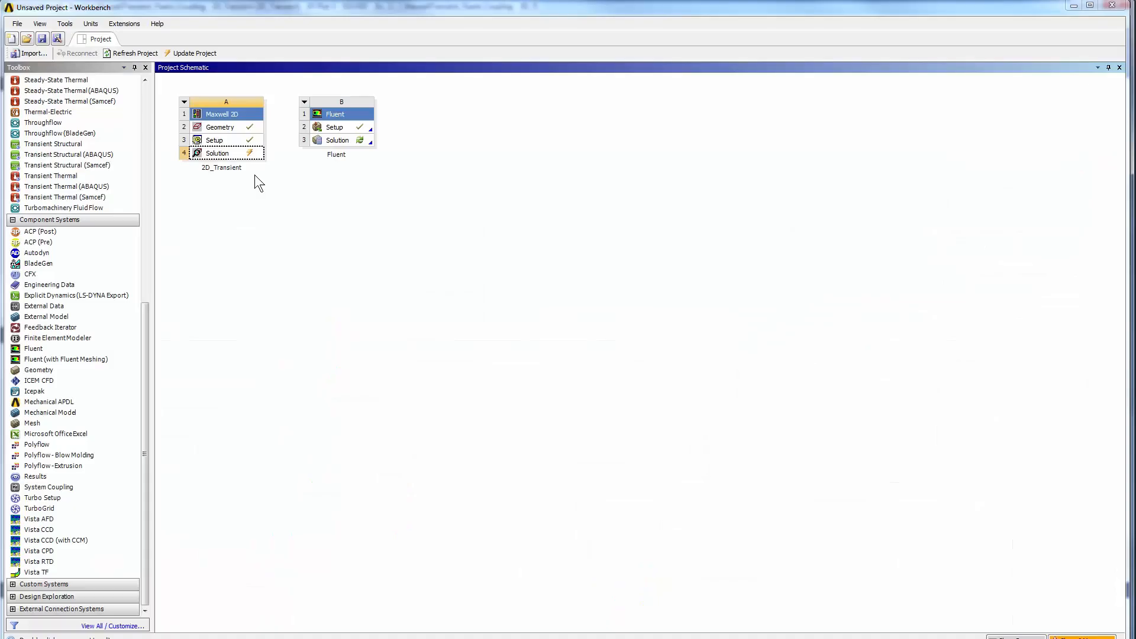
# Link the Maxwell 2D Solution cell to Fluent Setup and edit the Fluent setup.
pyautogui.click(217, 153)
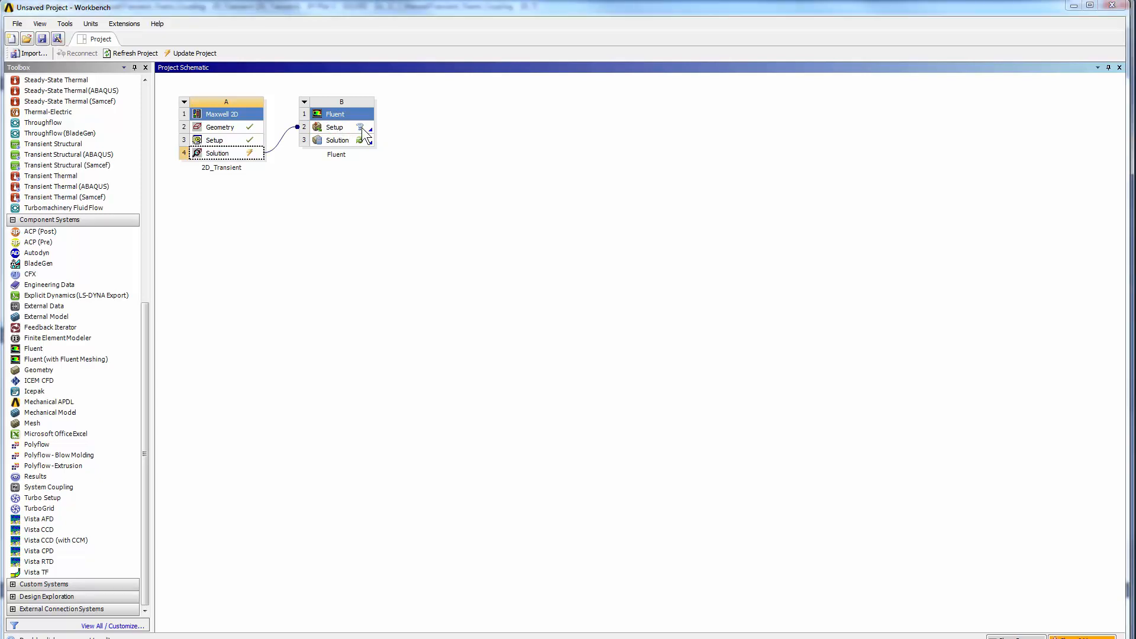
pyautogui.rightClick(335, 127)
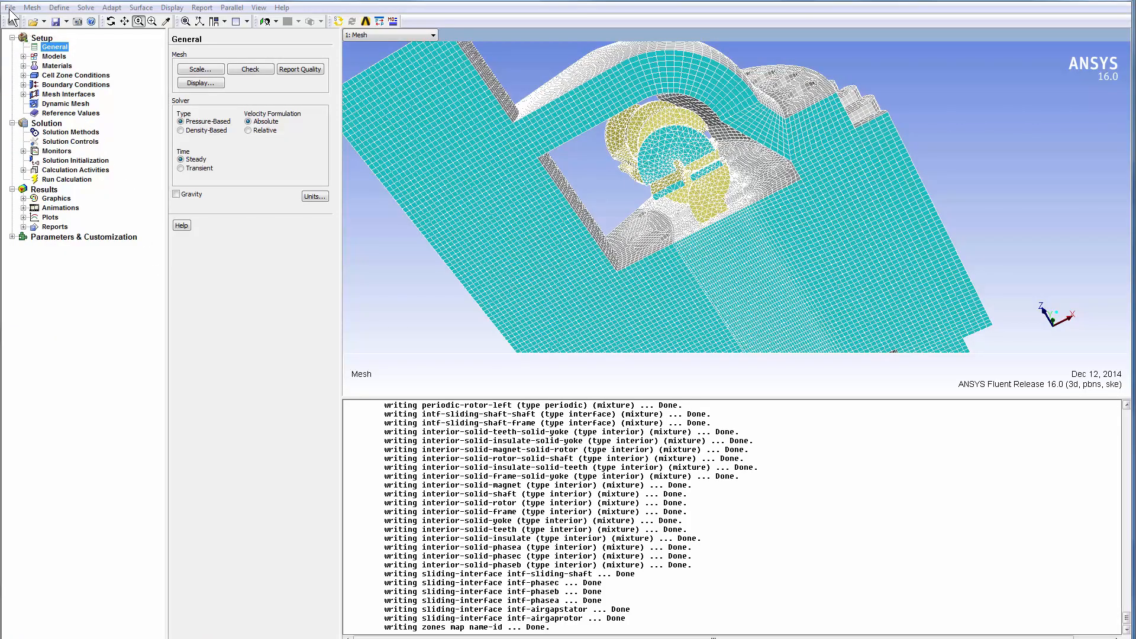
# Map Setup1 Transient losses as a volumetric energy source onto the selected cell zones (about 20.8 W total).
pyautogui.click(11, 7)
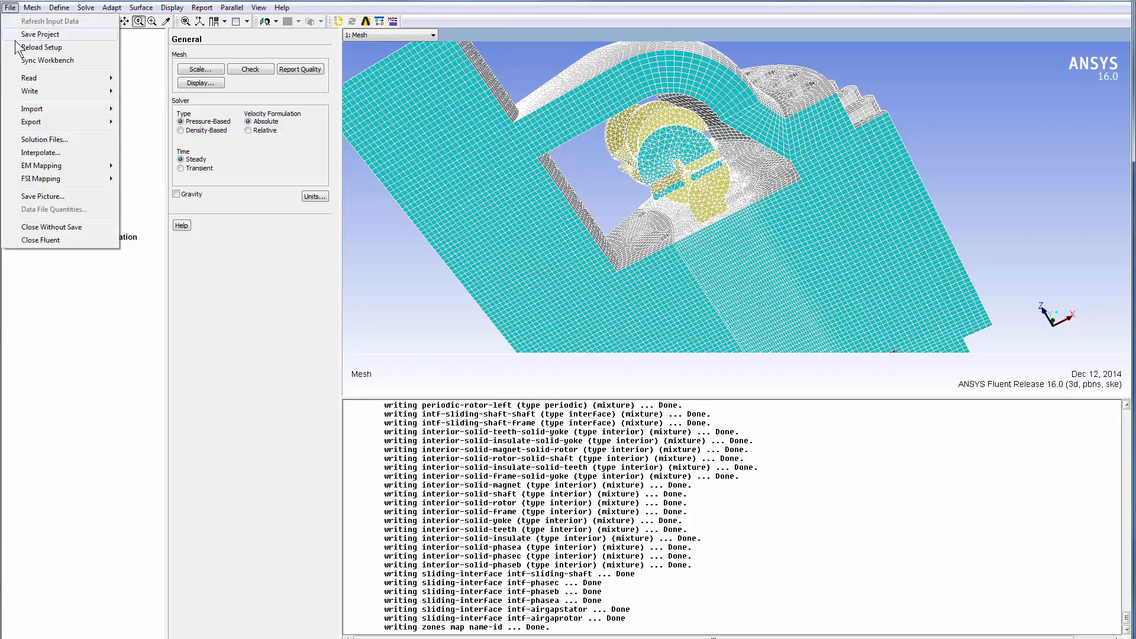
pyautogui.moveTo(41, 166)
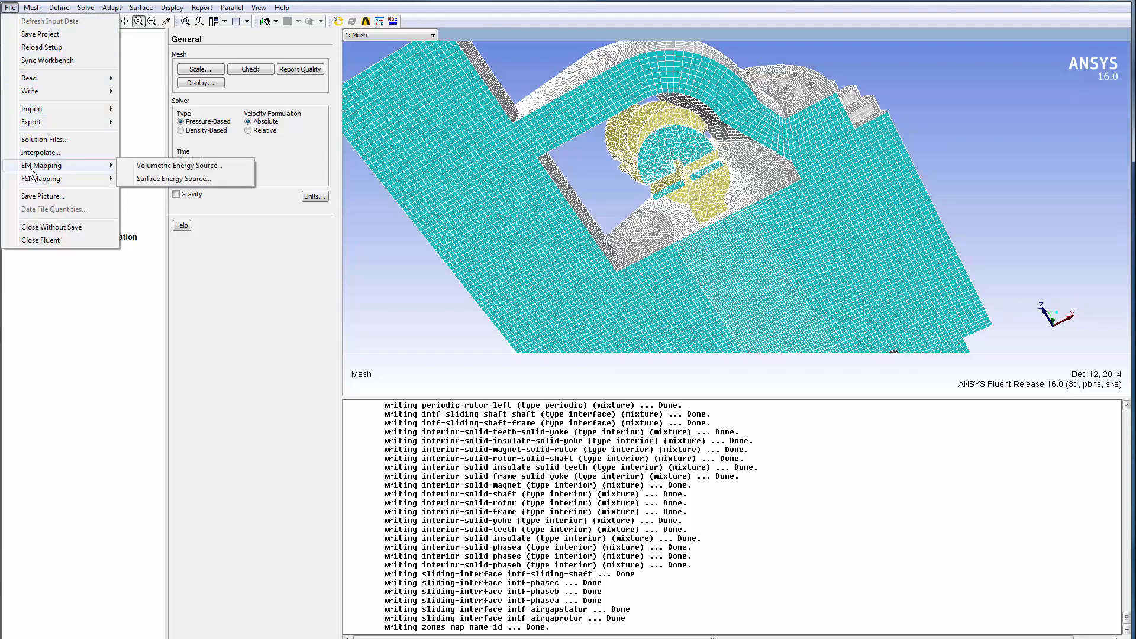
pyautogui.moveTo(180, 166)
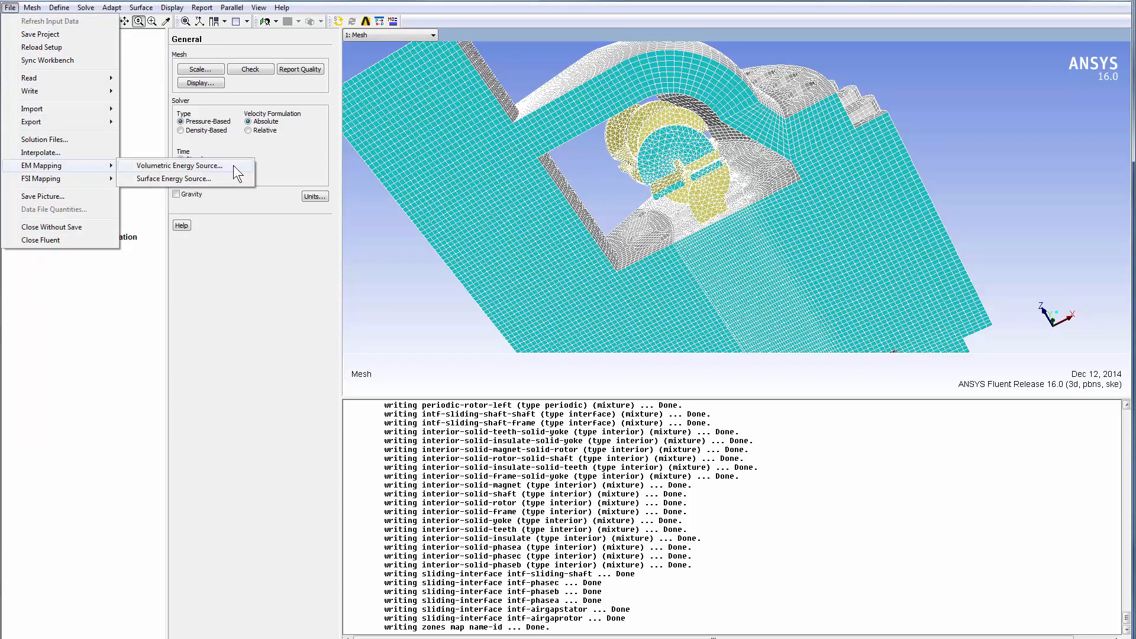
pyautogui.click(179, 166)
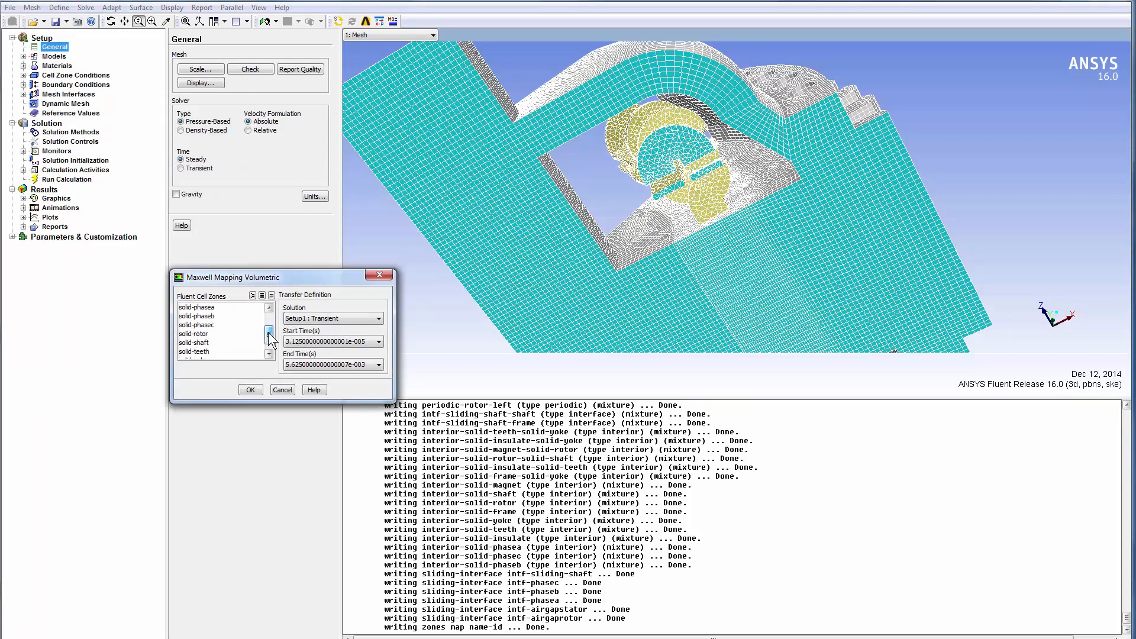
pyautogui.click(195, 333)
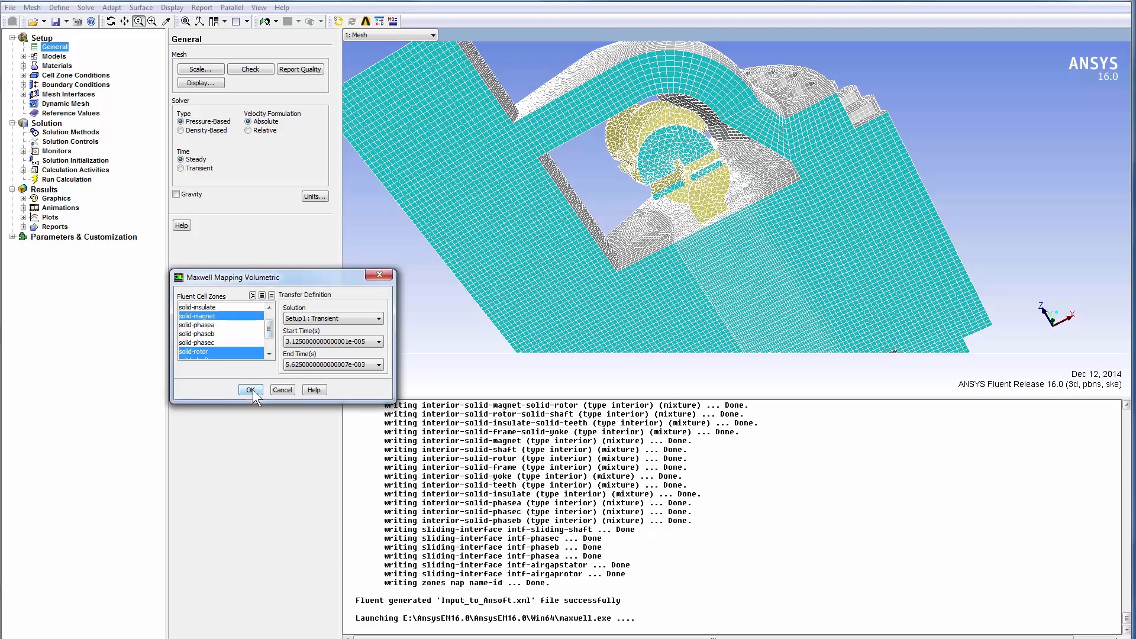
pyautogui.click(250, 389)
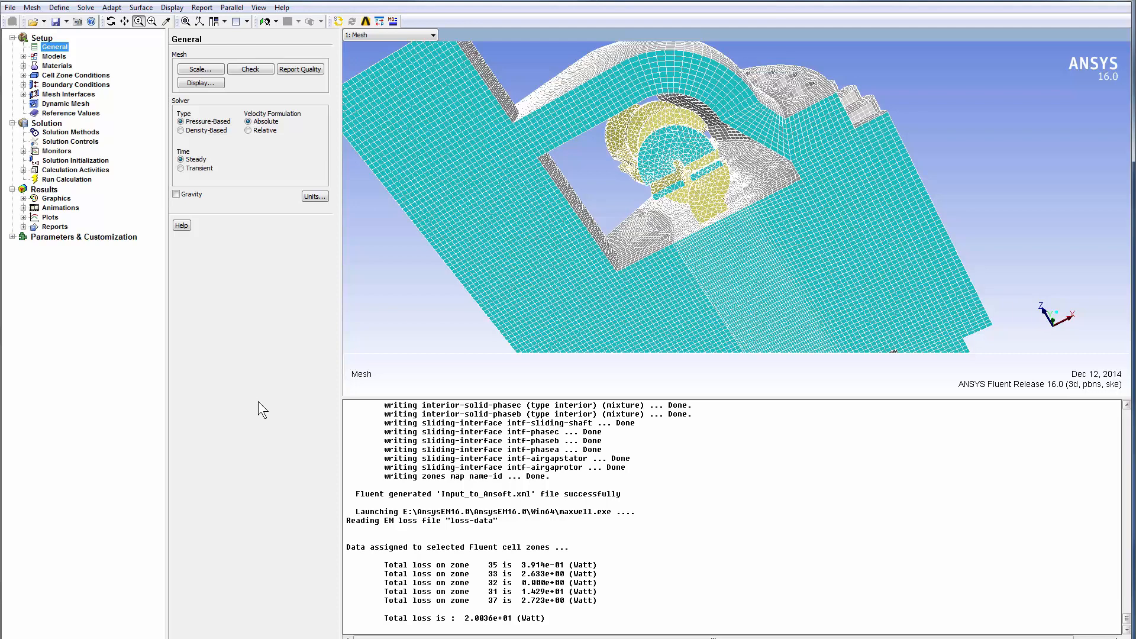
pyautogui.moveTo(283, 443)
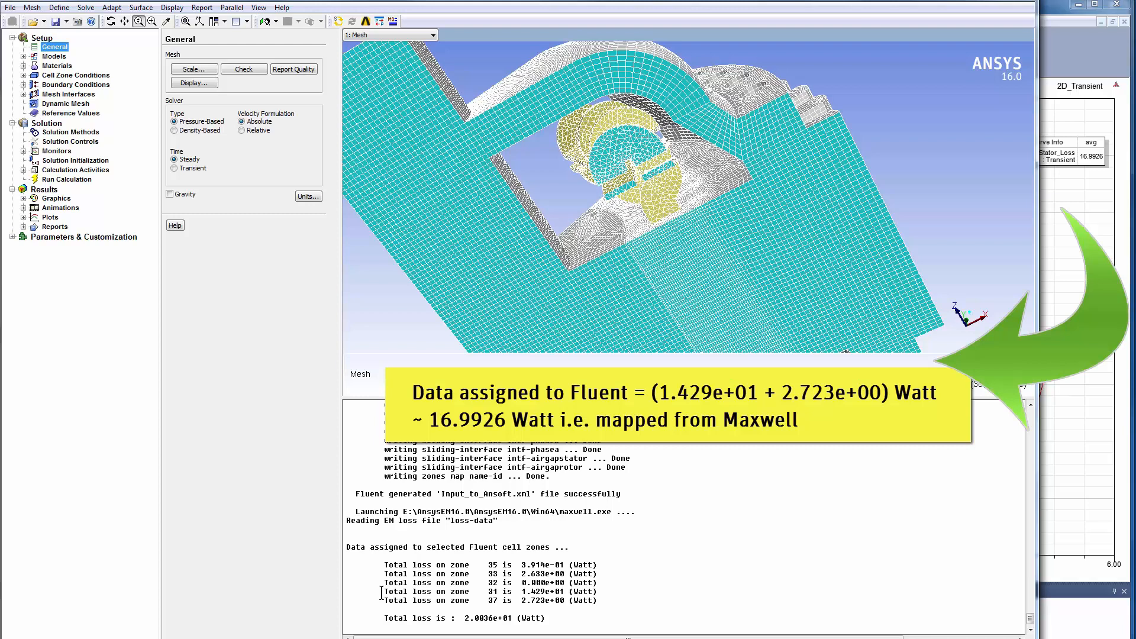
# Highlight the zone 31 and 37 loss totals (about 16.99 W) and list the cell zone conditions.
pyautogui.moveTo(383, 591); pyautogui.dragTo(598, 600)
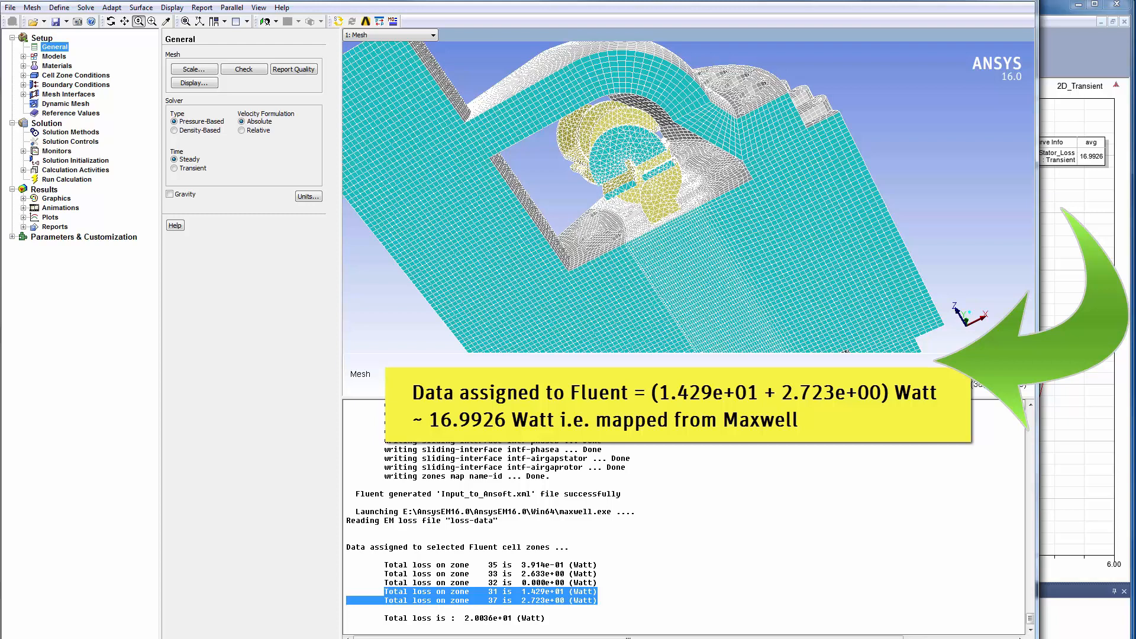
pyautogui.click(76, 75)
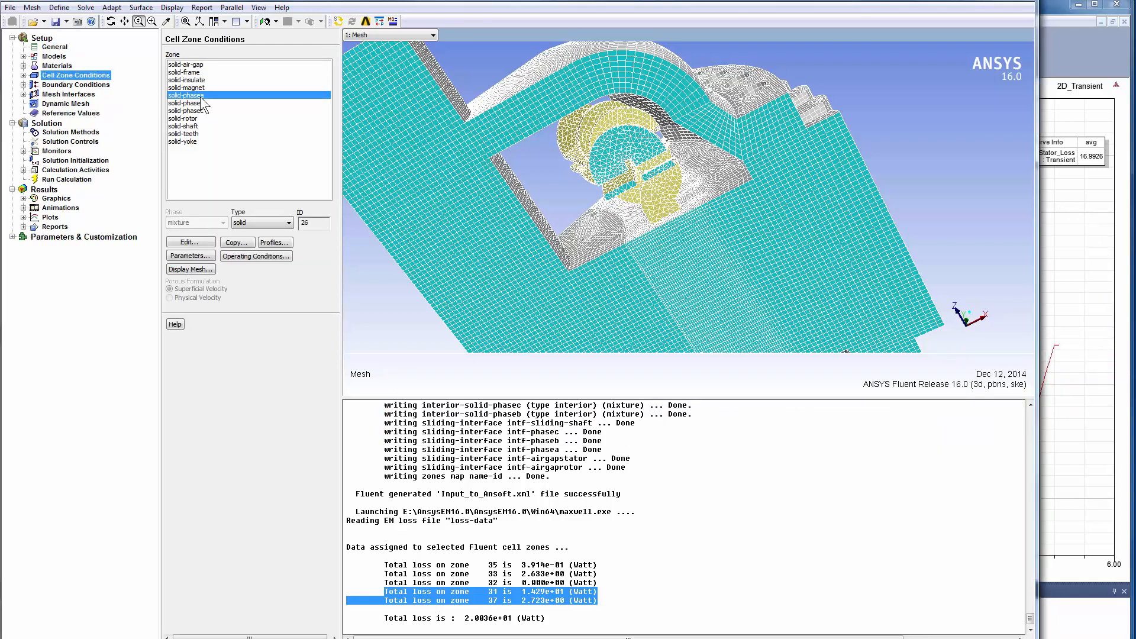
# Enable source terms on solid-phasea with a constant energy source of 2e06 W/m3 and apply it.
pyautogui.click(190, 241)
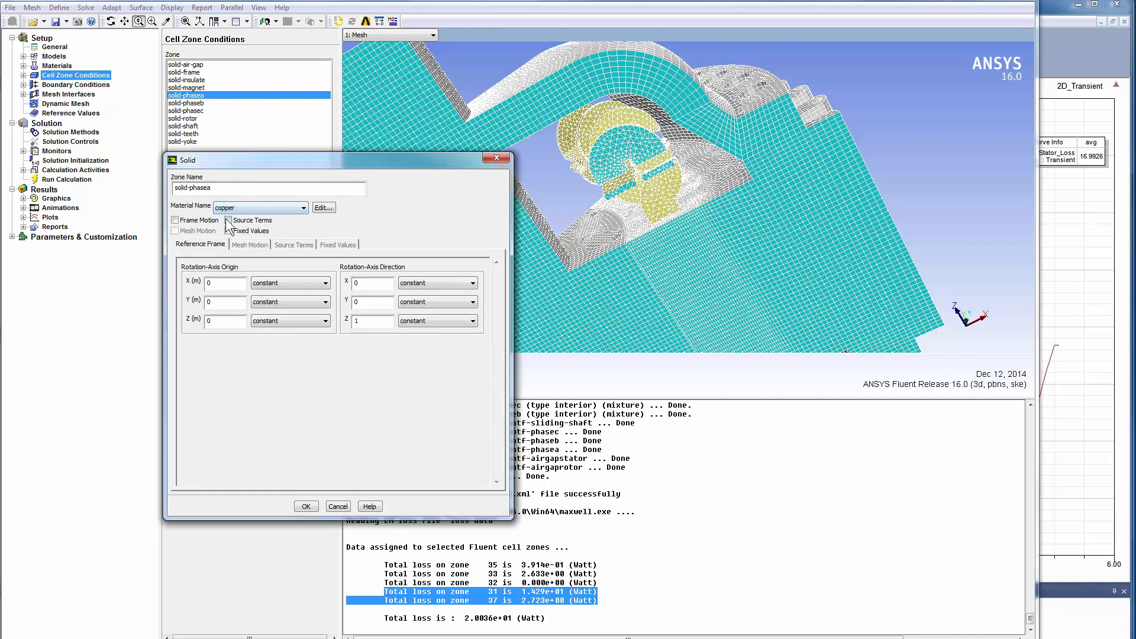
pyautogui.click(228, 220)
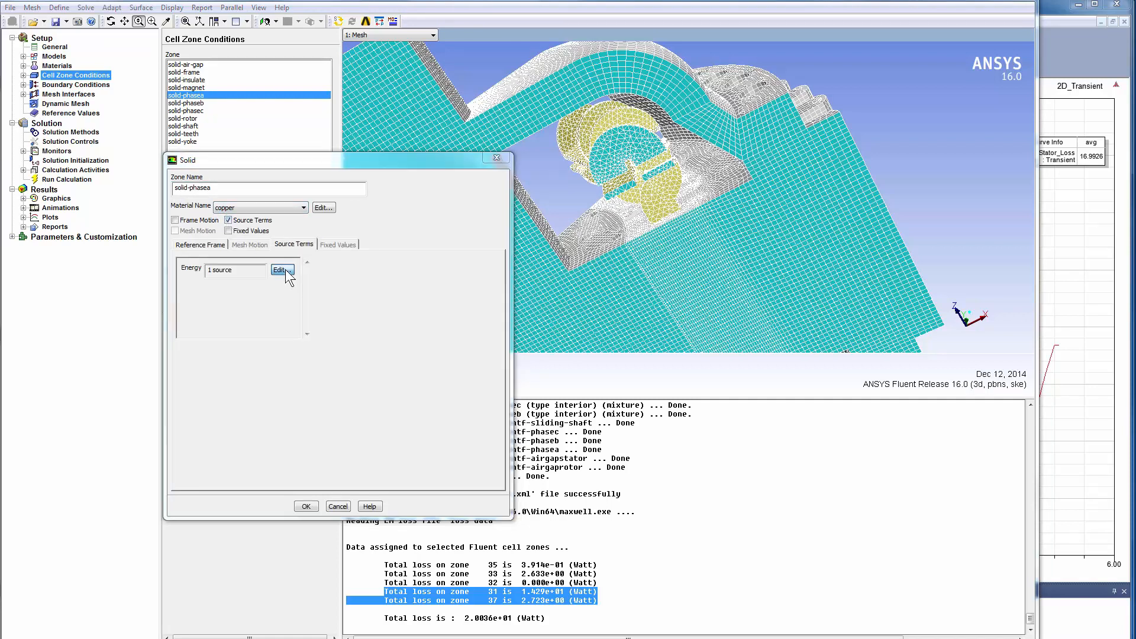
pyautogui.click(282, 269)
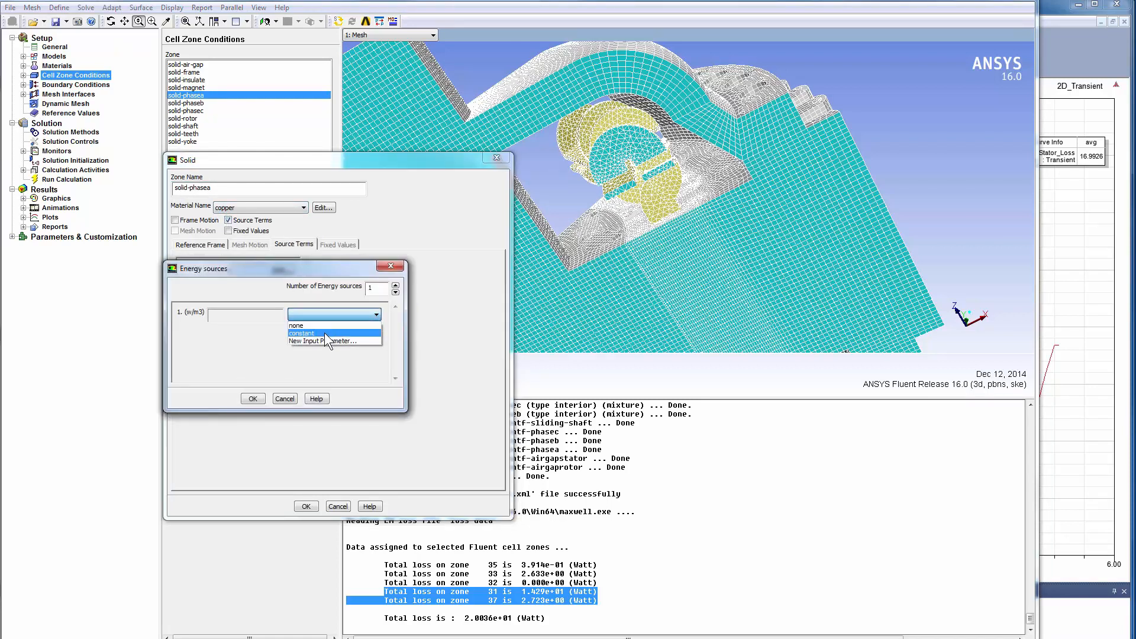
pyautogui.click(302, 333)
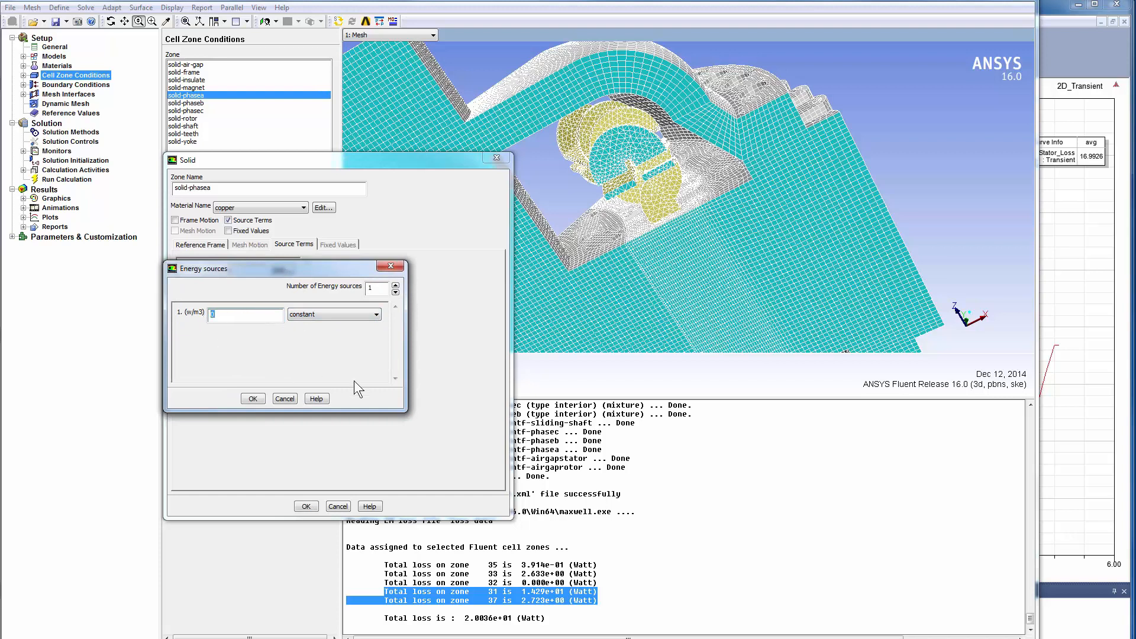
pyautogui.write('2e06')
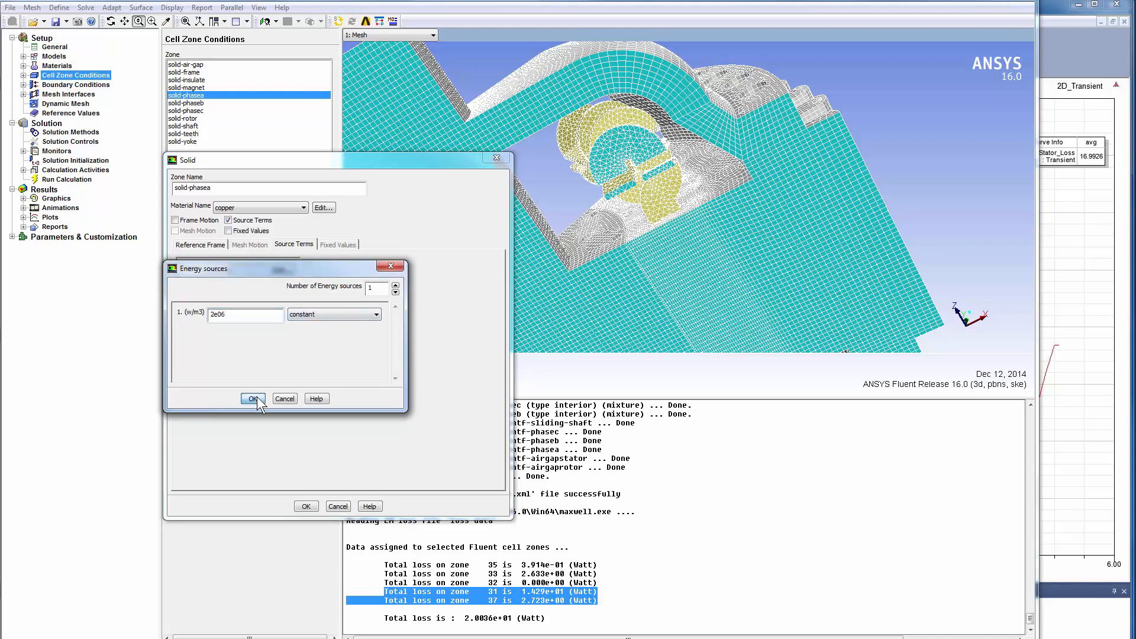
pyautogui.click(253, 399)
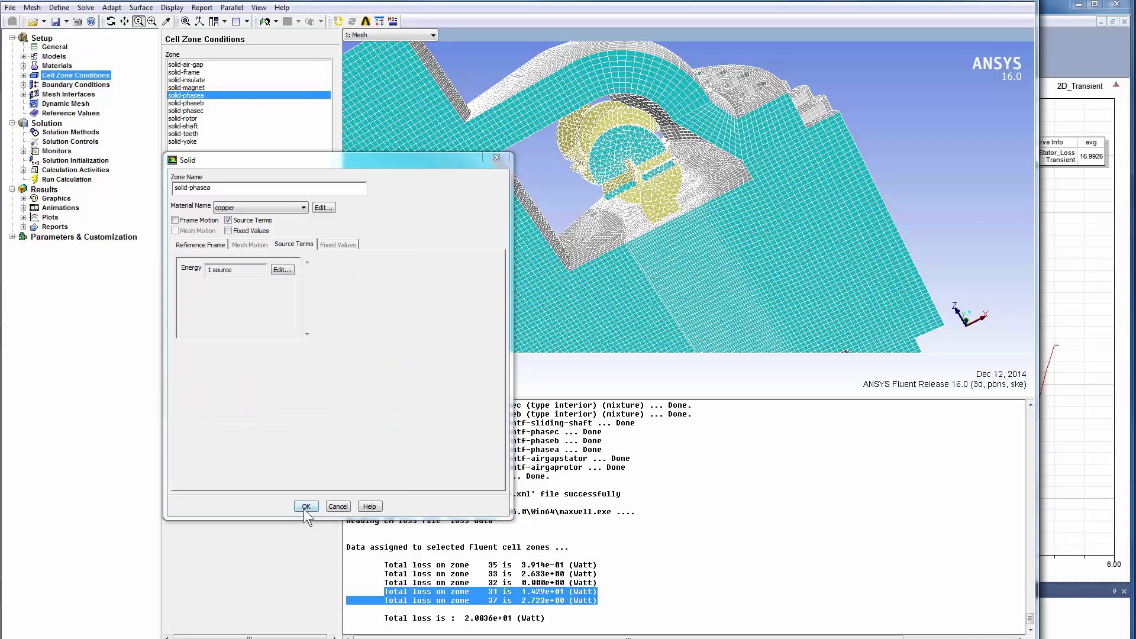
pyautogui.click(305, 505)
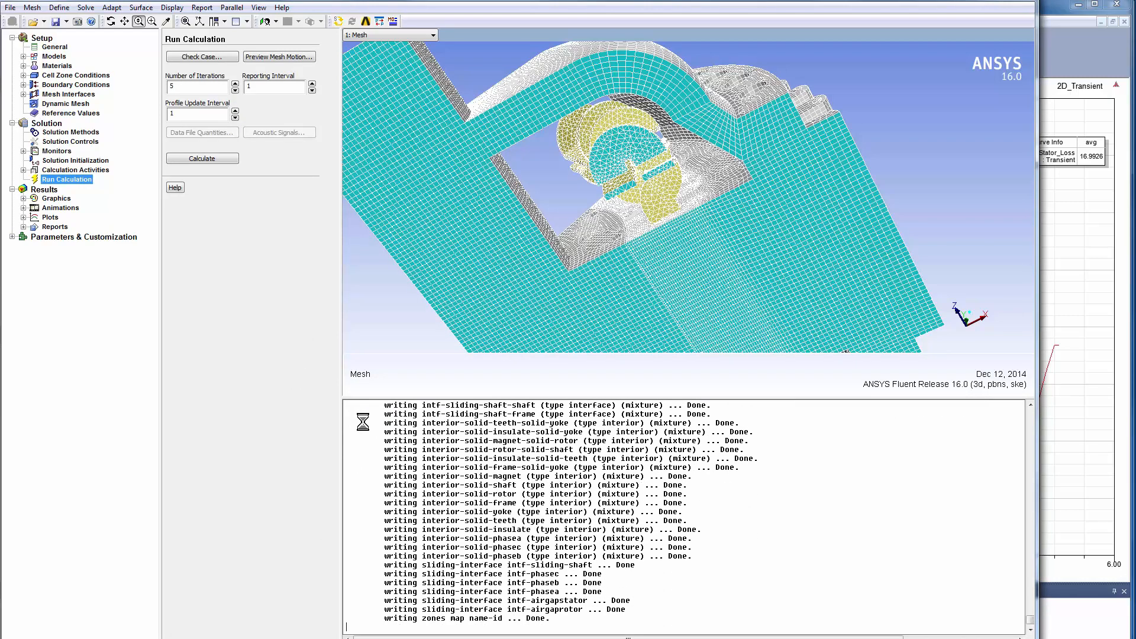
# Bring up the Run Calculation settings for the 5-iteration solve.
pyautogui.click(202, 158)
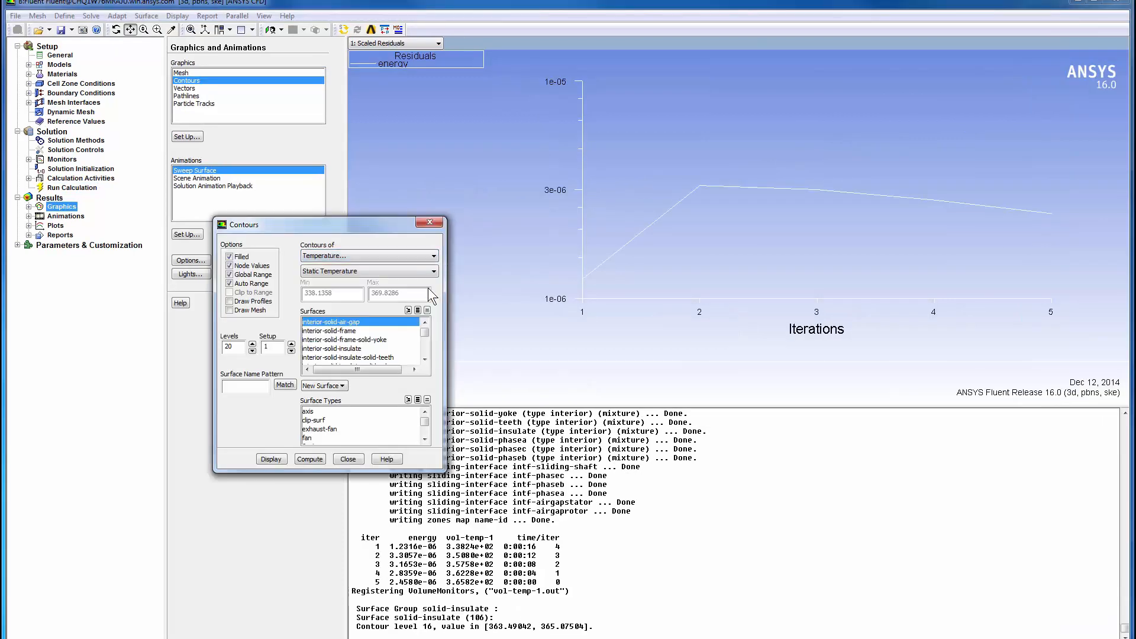
# Display static temperature contours on surfaces matching periodic* and close the Contours dialog.
pyautogui.write('solid*')
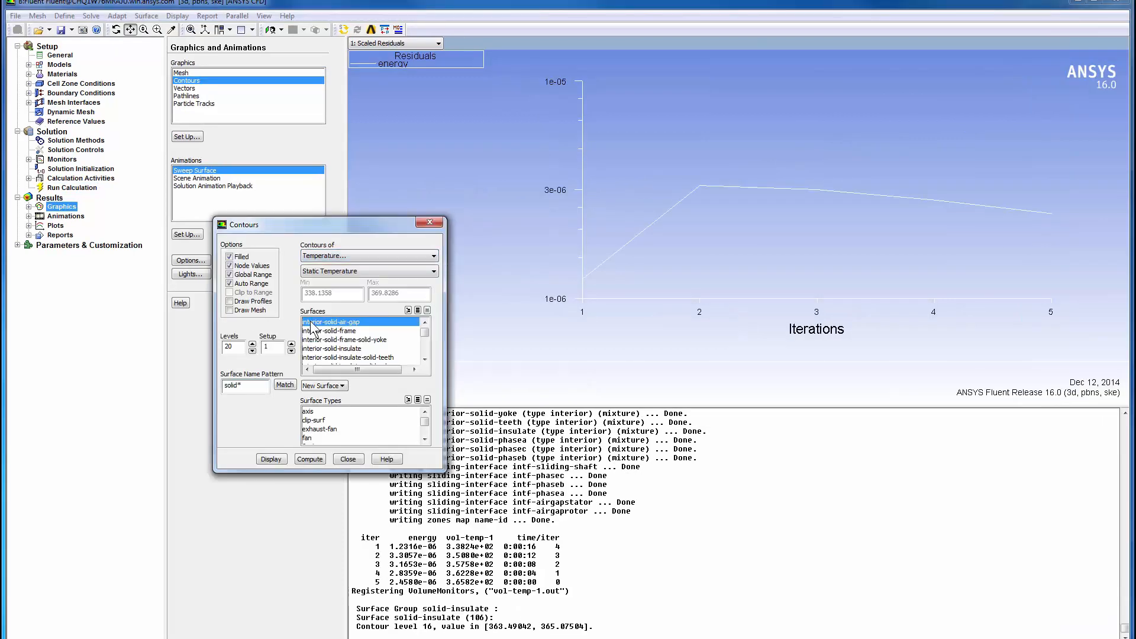
pyautogui.write('periodic*')
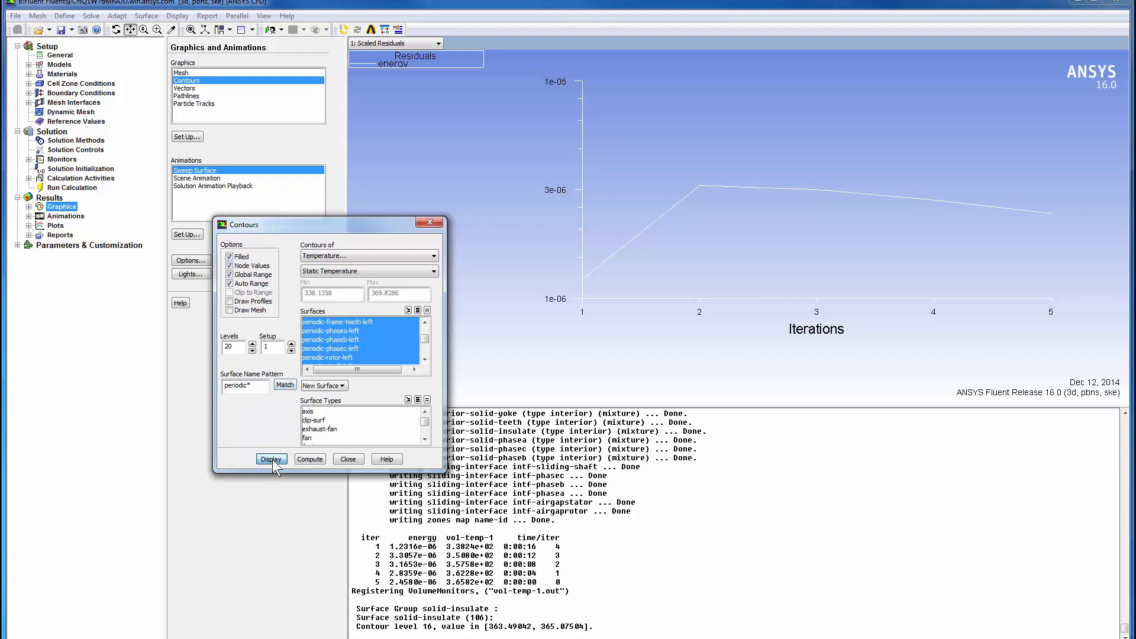
pyautogui.click(271, 459)
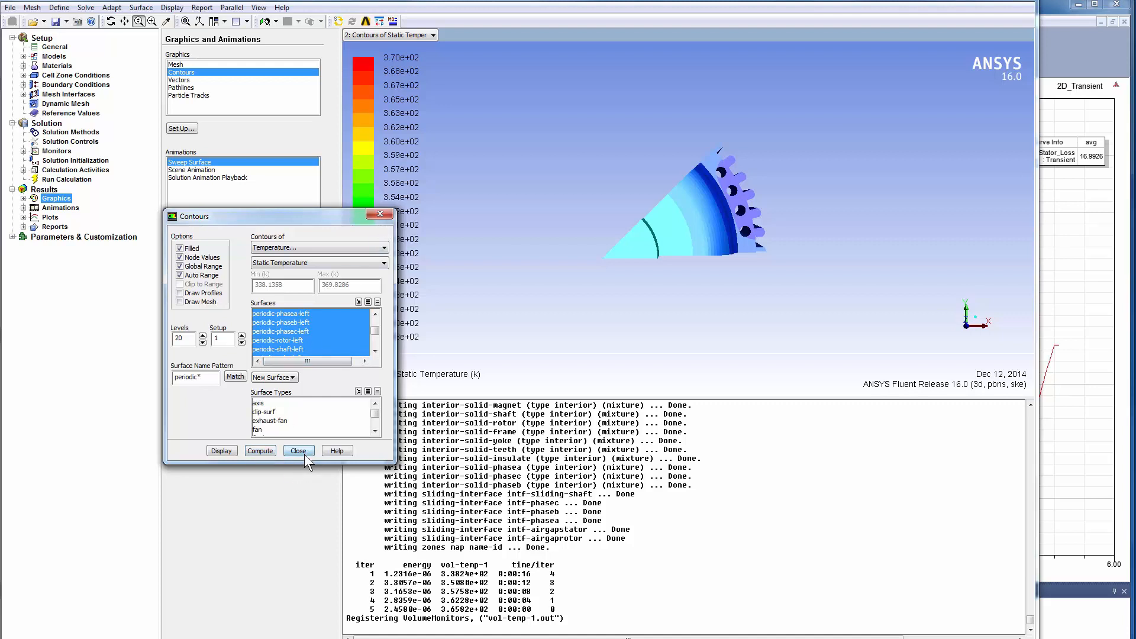
pyautogui.click(298, 449)
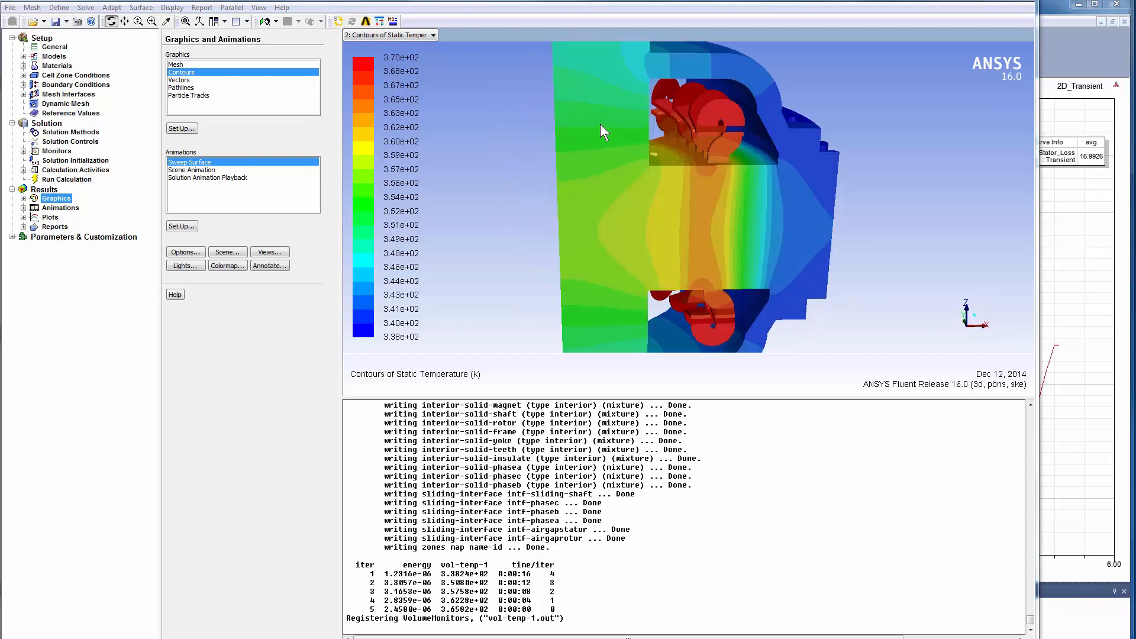
# Orbit the motor model to inspect the temperature contours around the windings.
pyautogui.moveTo(605, 132); pyautogui.dragTo(750, 156)
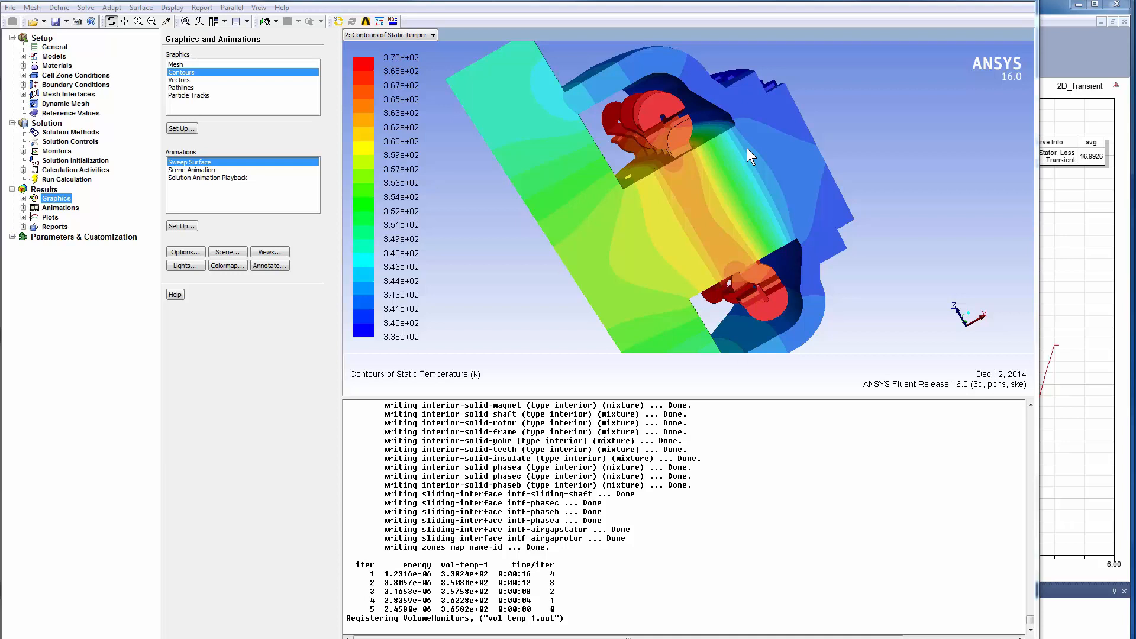
pyautogui.moveTo(775, 170)
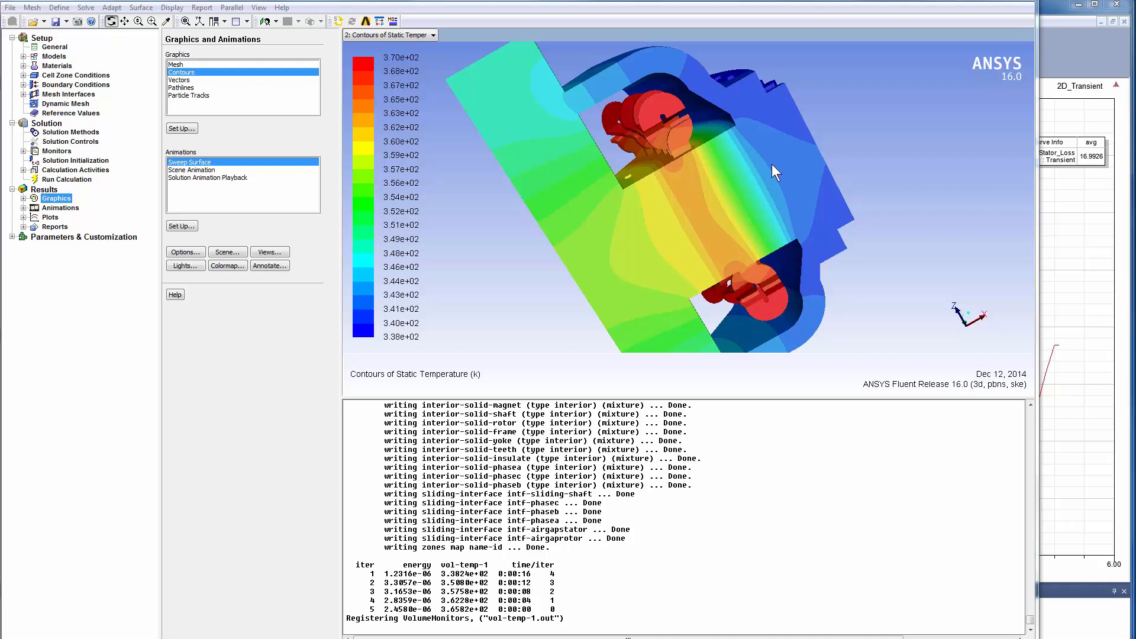
pyautogui.moveTo(776, 170); pyautogui.dragTo(819, 177)
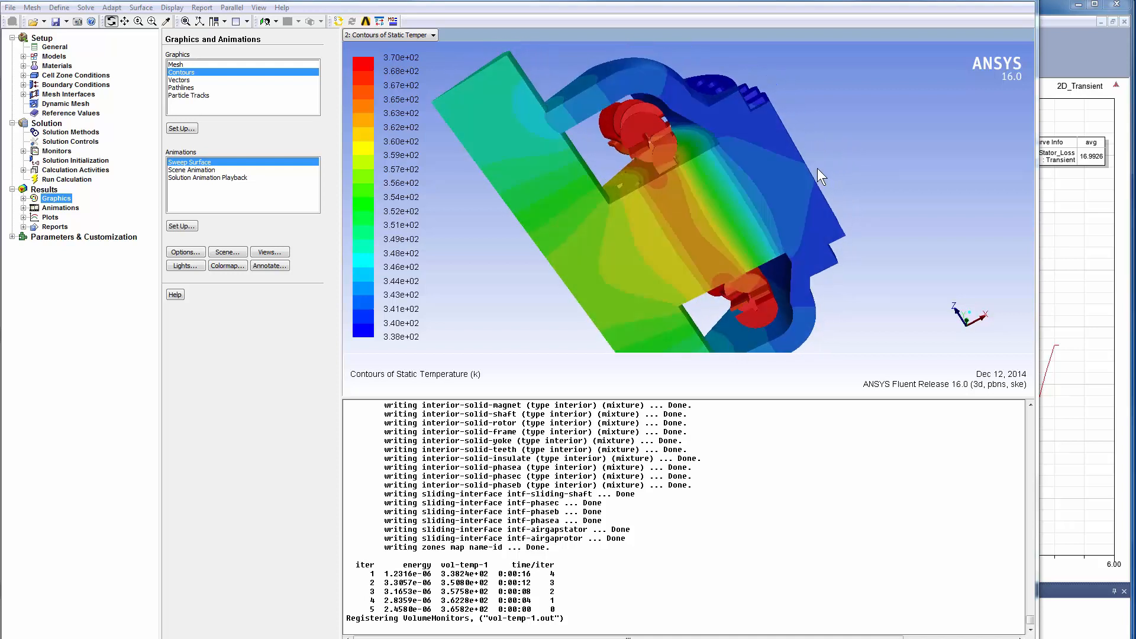